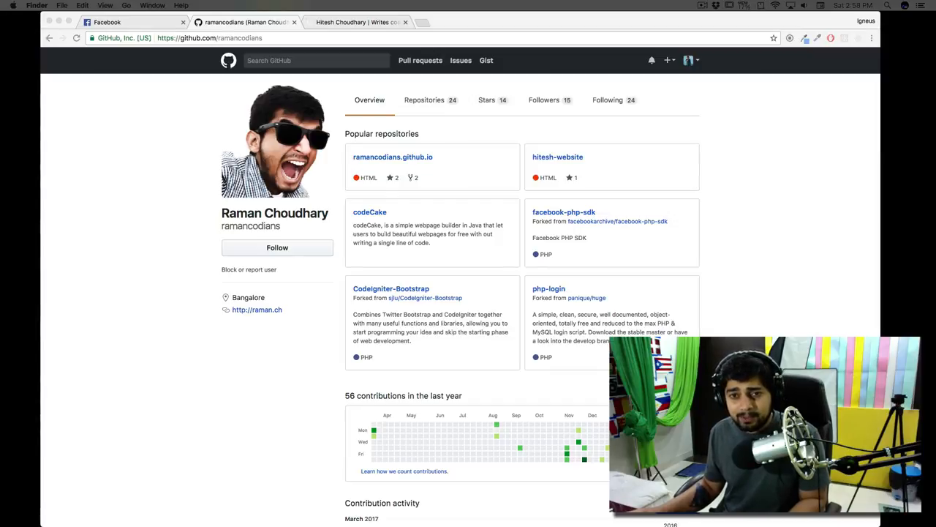
{"action": "mouse_move", "coordinate": [164, 180]}
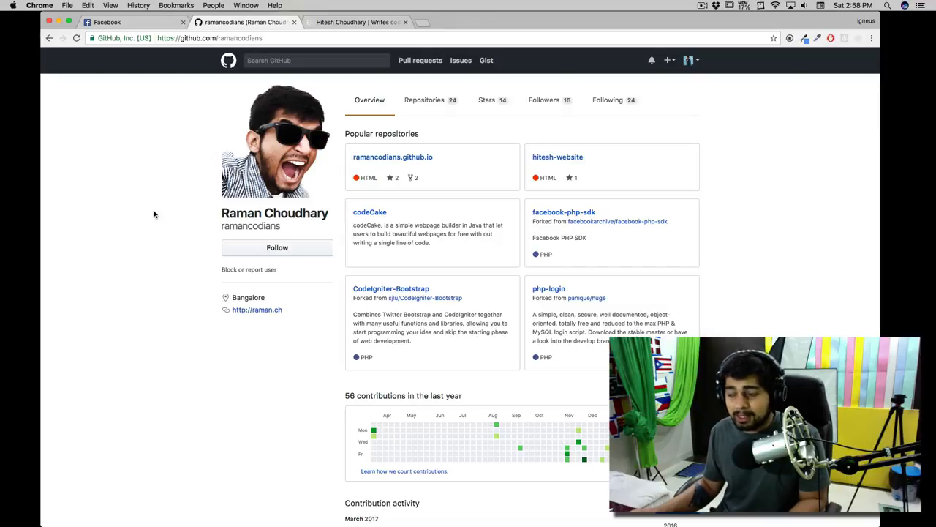
{"action": "mouse_move", "coordinate": [169, 192]}
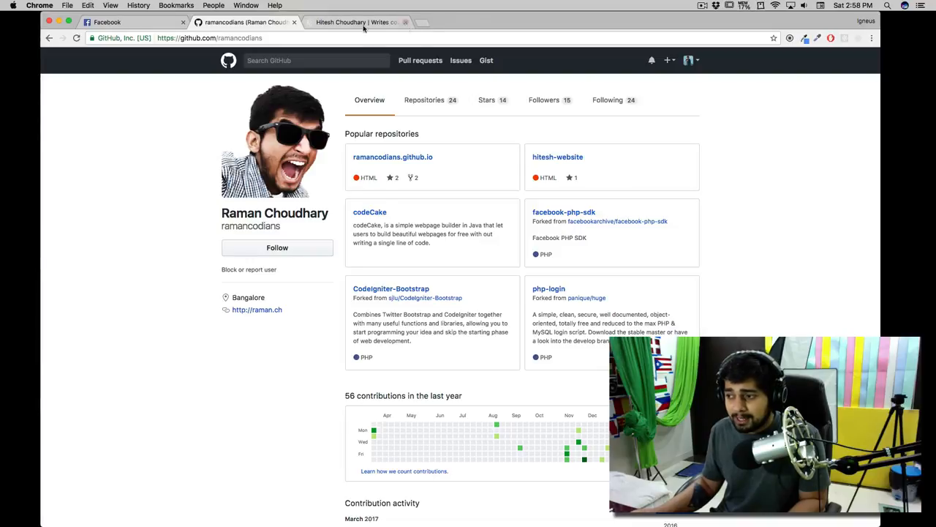
Browse the live portfolio website and its contact page, then return to the GitHub profile
{"action": "left_click", "coordinate": [358, 22]}
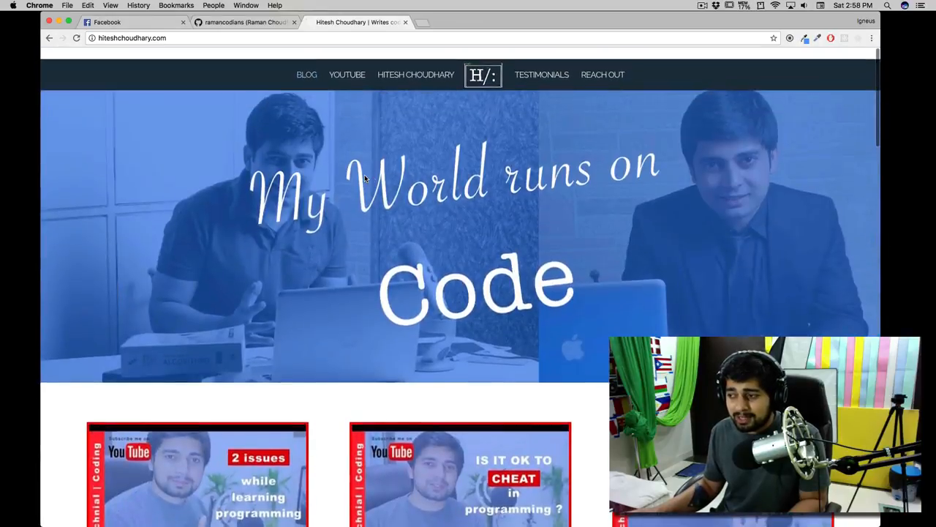
{"action": "scroll", "scroll_direction": "up", "scroll_amount": 3}
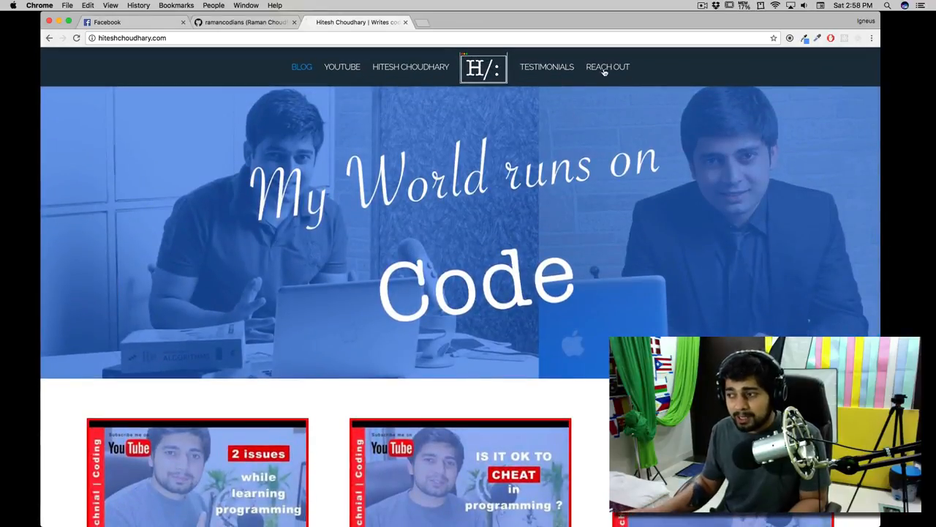
{"action": "left_click", "coordinate": [607, 67]}
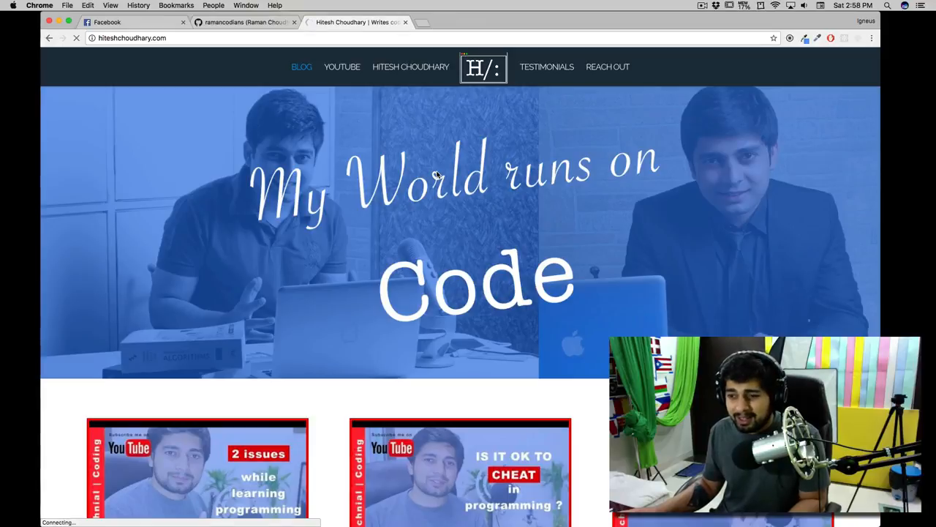
{"action": "mouse_move", "coordinate": [448, 163]}
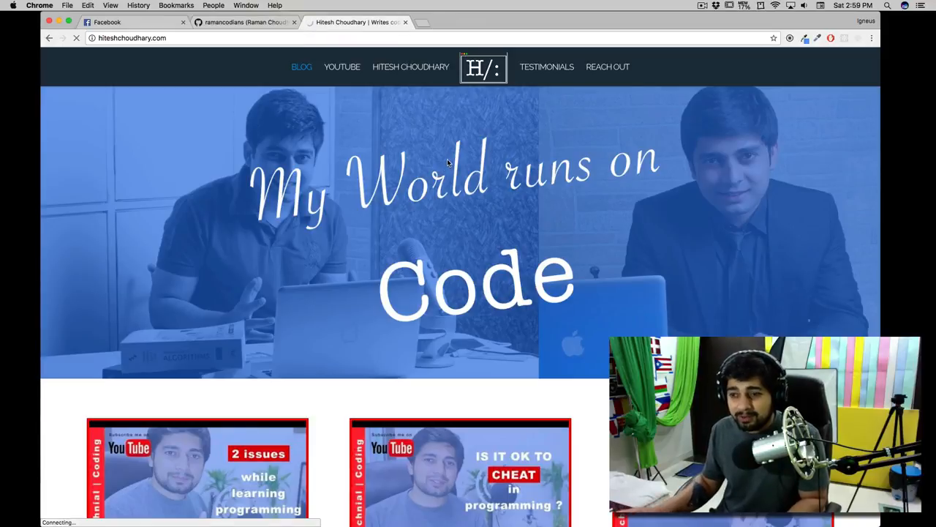
{"action": "mouse_move", "coordinate": [357, 115]}
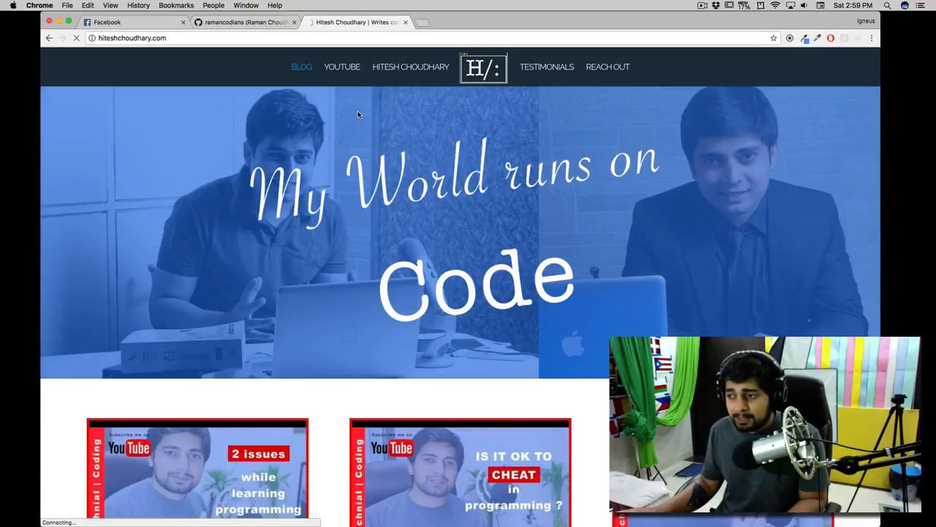
{"action": "left_click", "coordinate": [246, 22]}
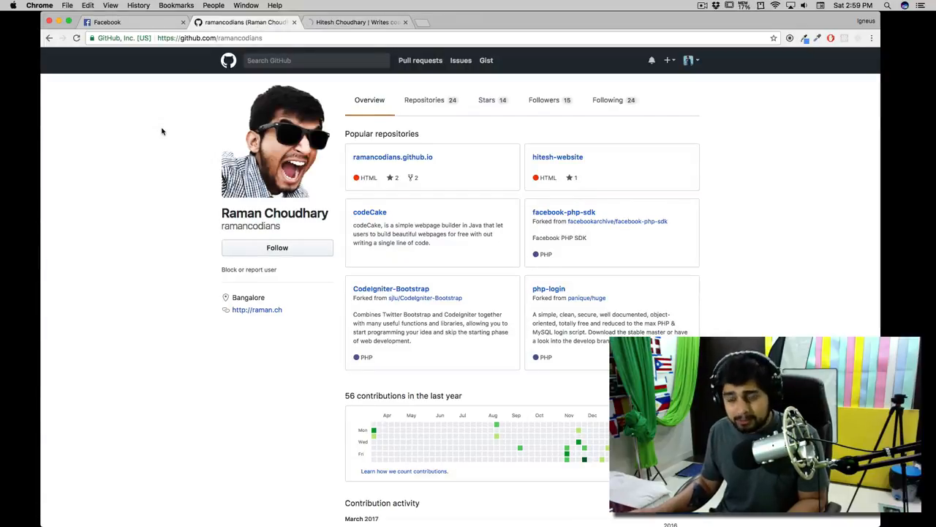
{"action": "mouse_move", "coordinate": [593, 143]}
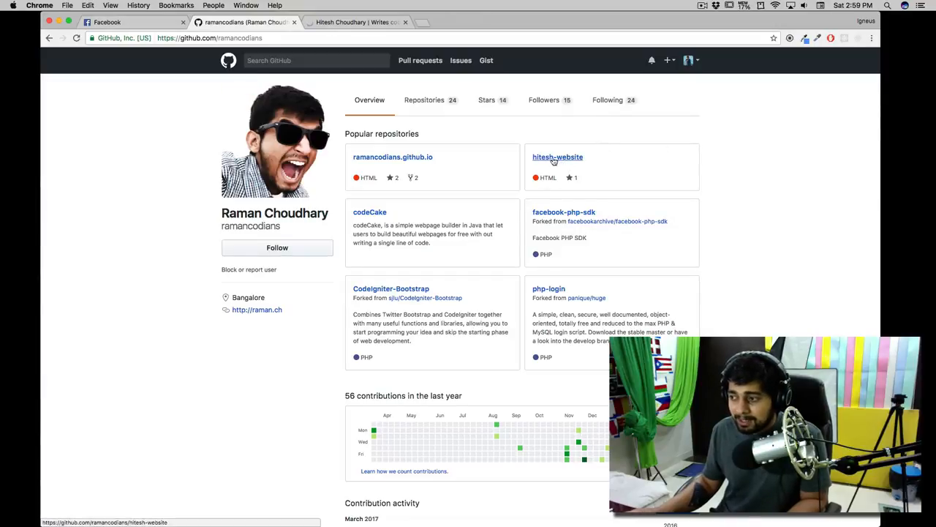
Open the hitesh-website repository from the profile, listing its folders, bower.json and index.html
{"action": "left_click", "coordinate": [557, 156]}
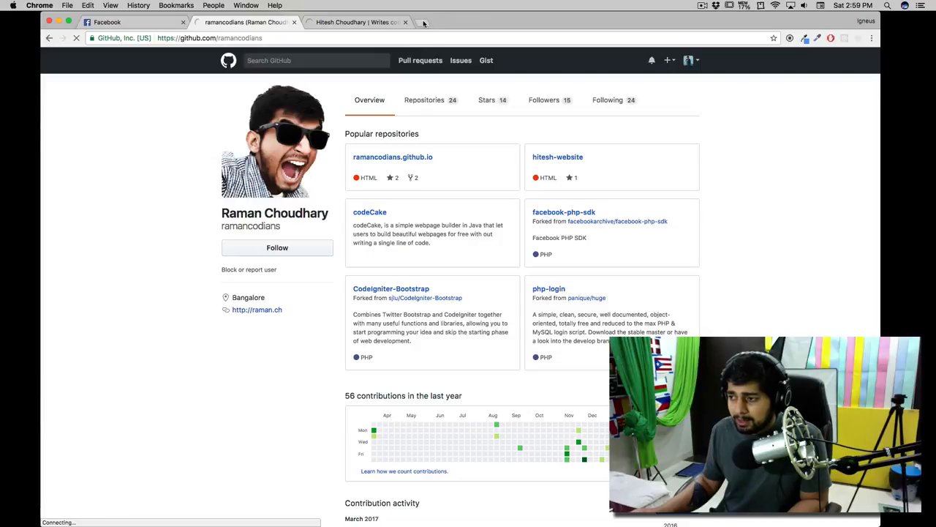
{"action": "mouse_move", "coordinate": [423, 24]}
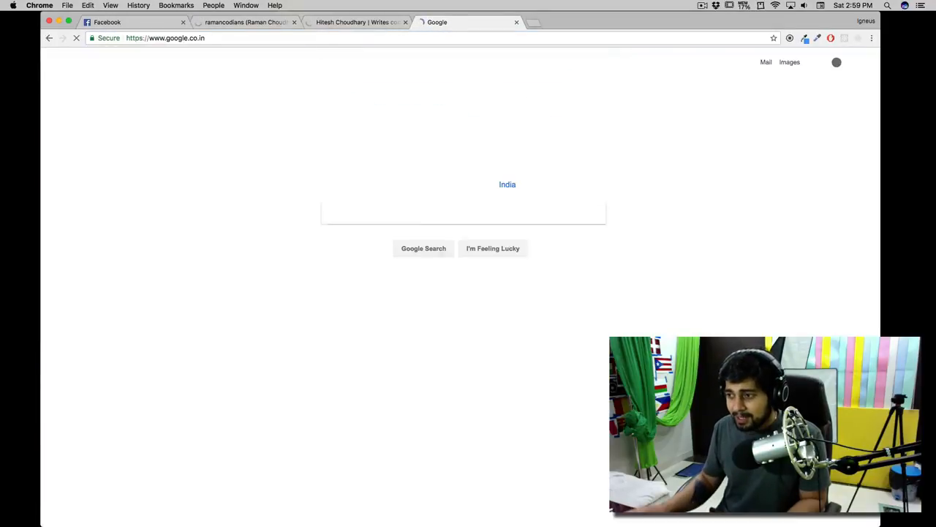
{"action": "left_click", "coordinate": [356, 22]}
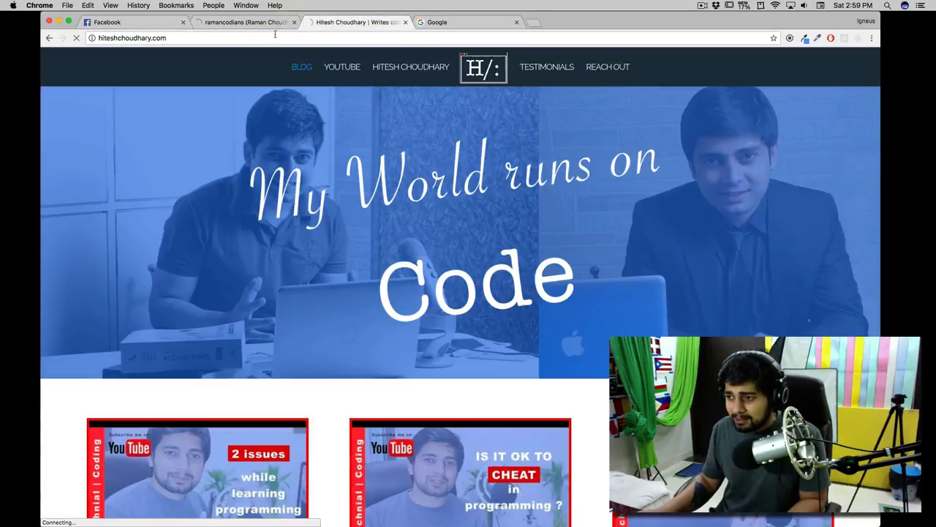
{"action": "left_click", "coordinate": [245, 22]}
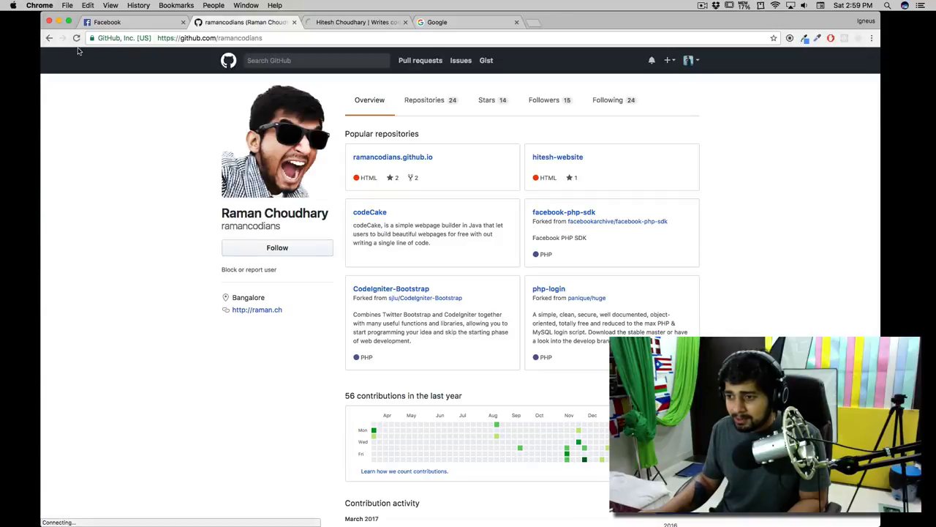
{"action": "left_click", "coordinate": [76, 38]}
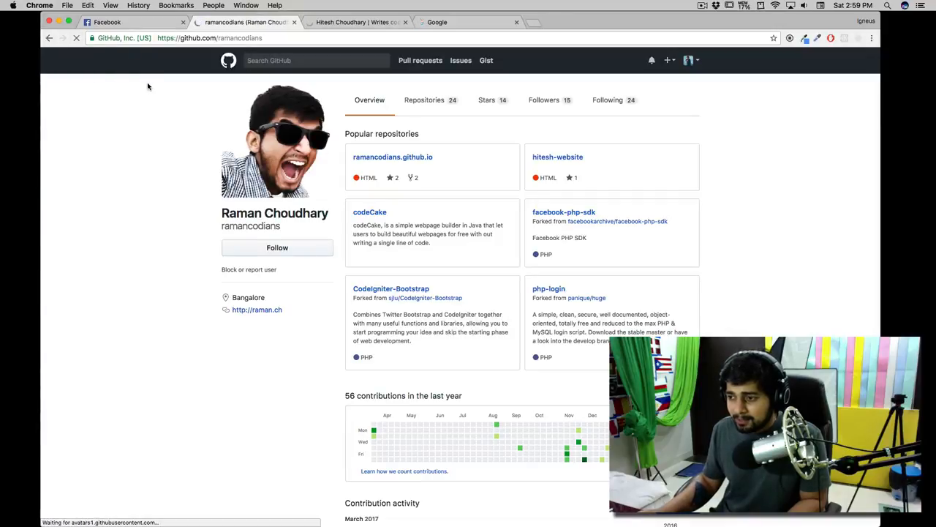
{"action": "left_click", "coordinate": [558, 156]}
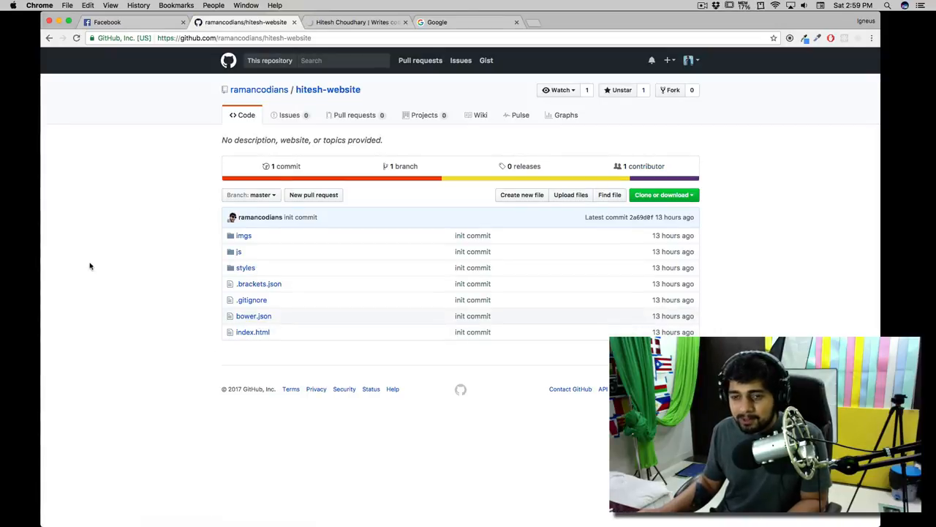
{"action": "mouse_move", "coordinate": [185, 222]}
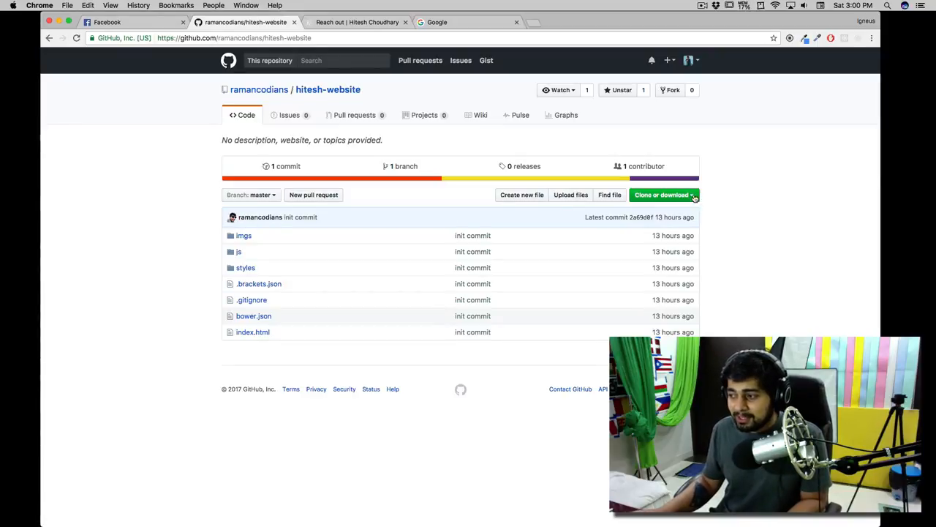
{"action": "mouse_move", "coordinate": [662, 195]}
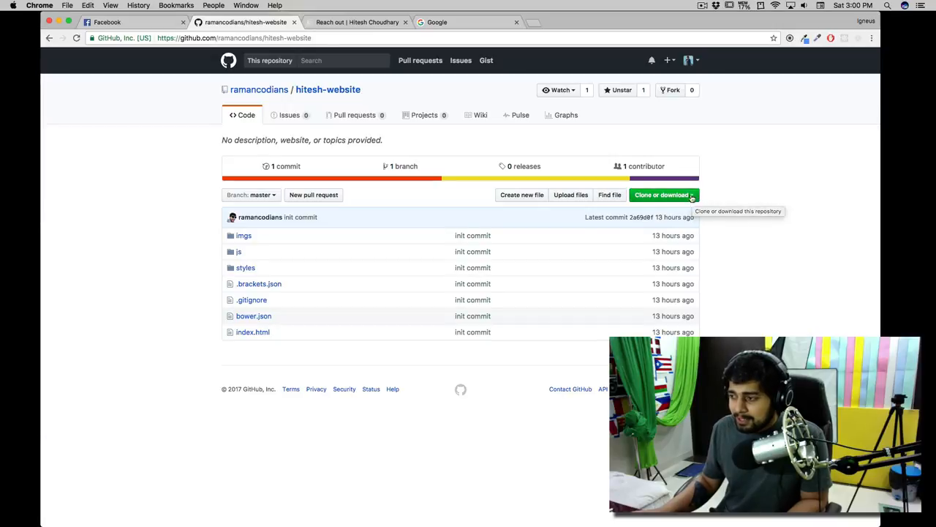
Download the repository as hitesh-website-master.zip saved to the Desktop
{"action": "left_click", "coordinate": [661, 195]}
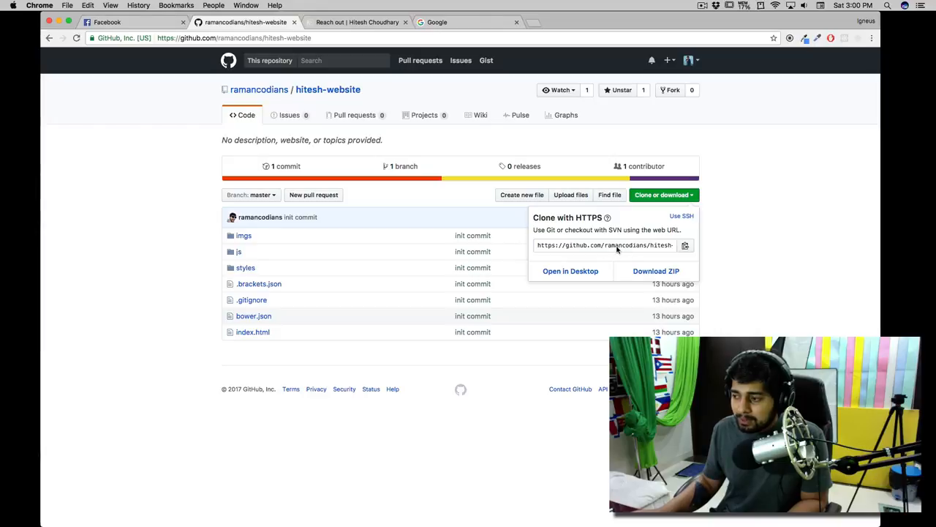
{"action": "left_click", "coordinate": [655, 271]}
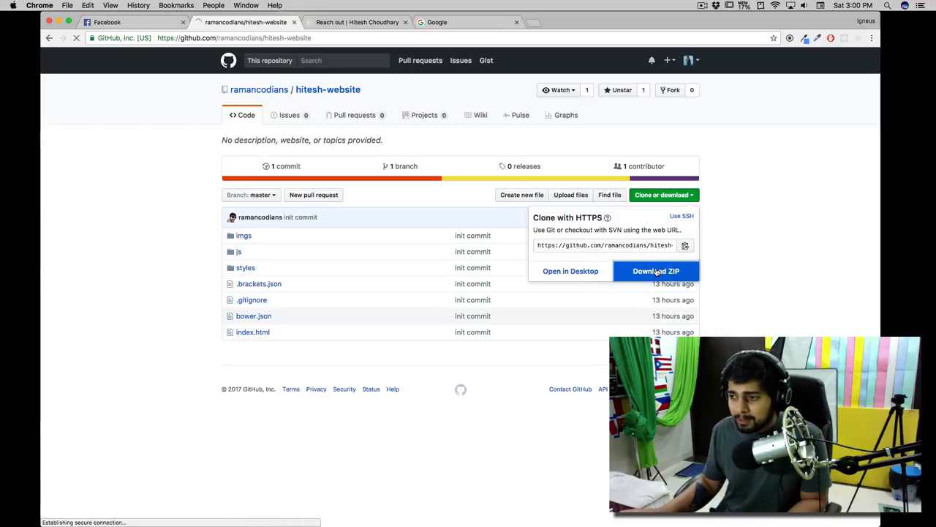
{"action": "left_click", "coordinate": [655, 271]}
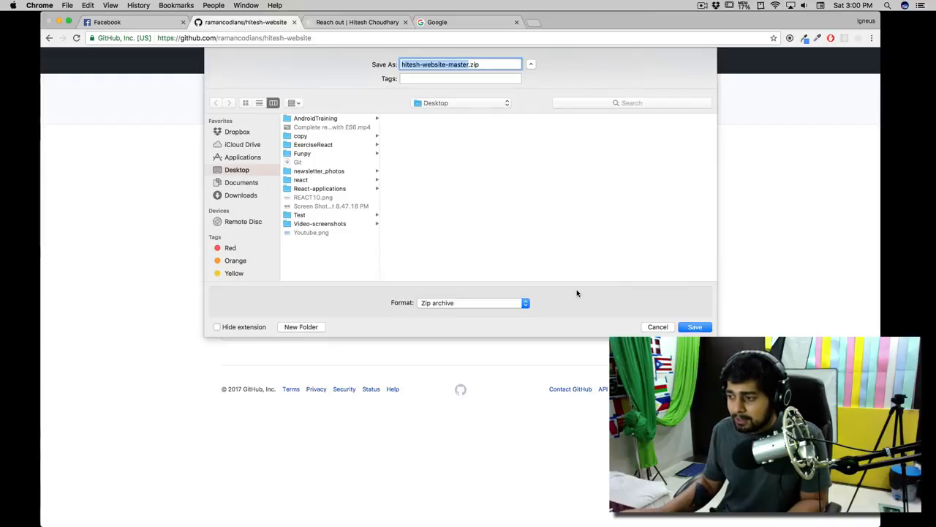
{"action": "left_click", "coordinate": [693, 326]}
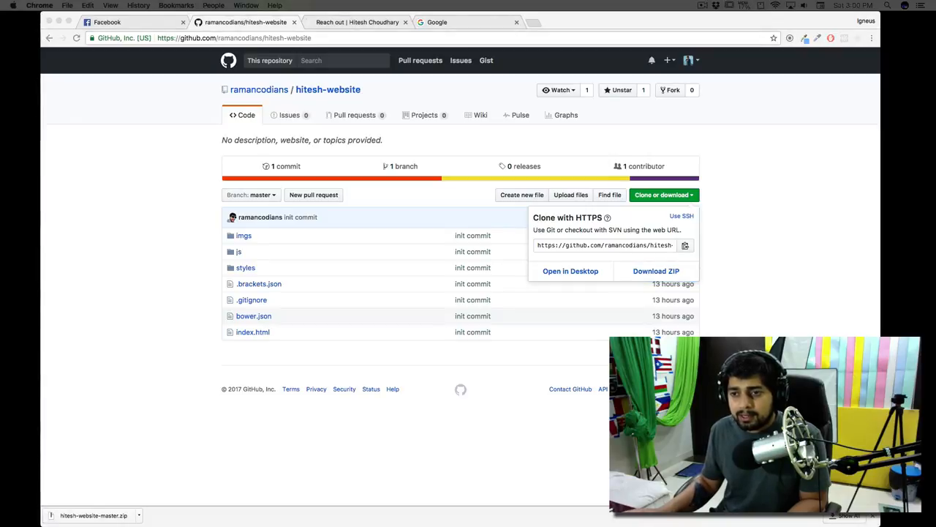
Extract the downloaded zip in Finder and open the site's index.html locally
{"action": "left_click", "coordinate": [94, 515]}
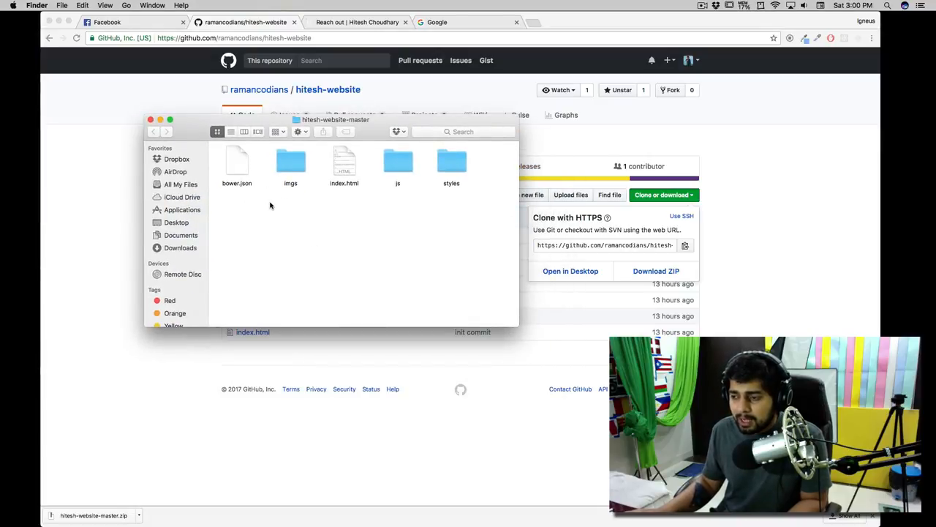
{"action": "mouse_move", "coordinate": [402, 234]}
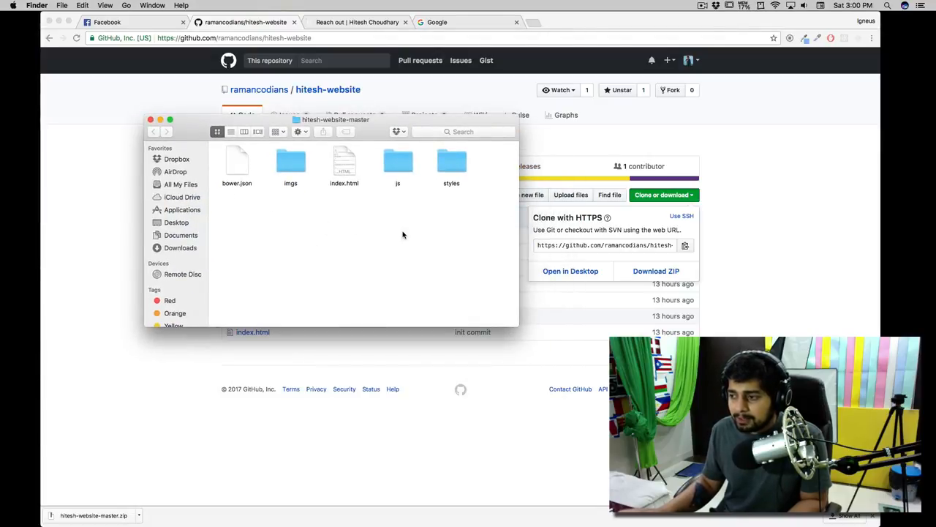
{"action": "mouse_move", "coordinate": [410, 233]}
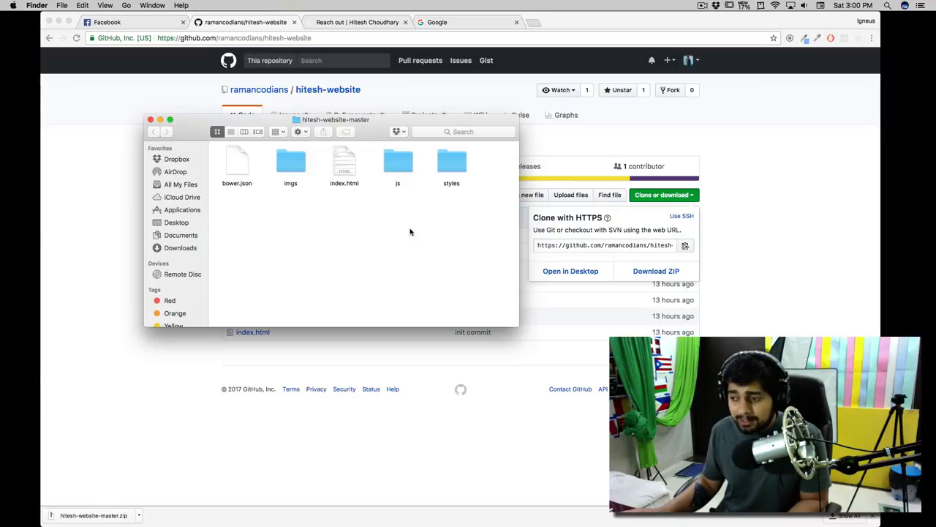
{"action": "left_click", "coordinate": [344, 160]}
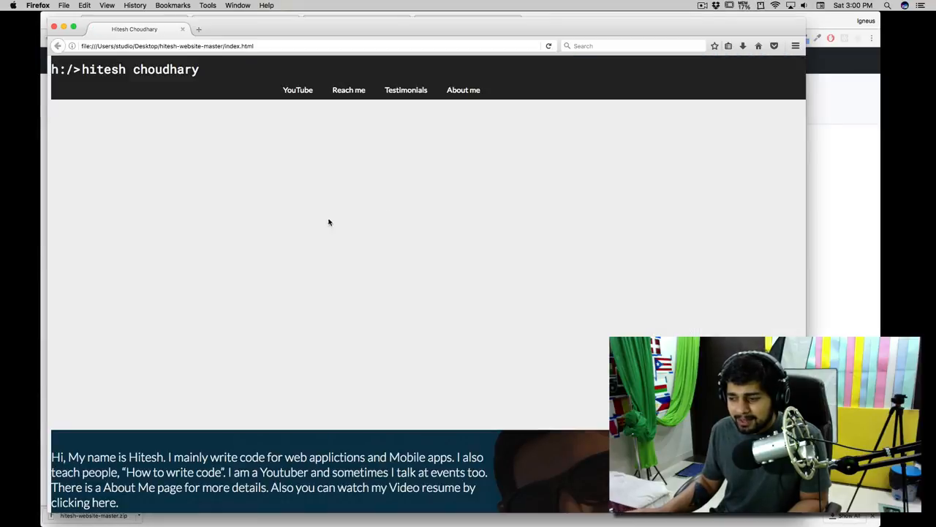
{"action": "scroll", "scroll_direction": "down", "scroll_amount": 3}
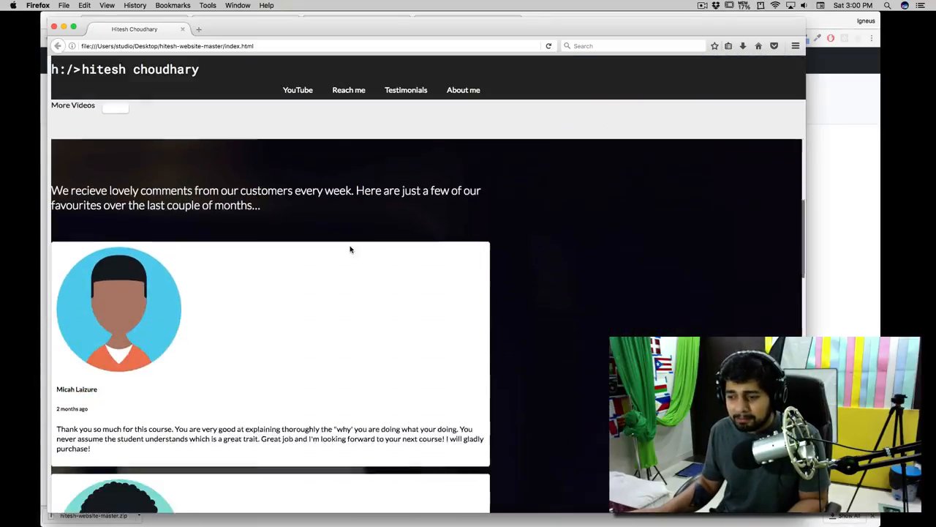
{"action": "scroll", "scroll_direction": "down", "scroll_amount": 3}
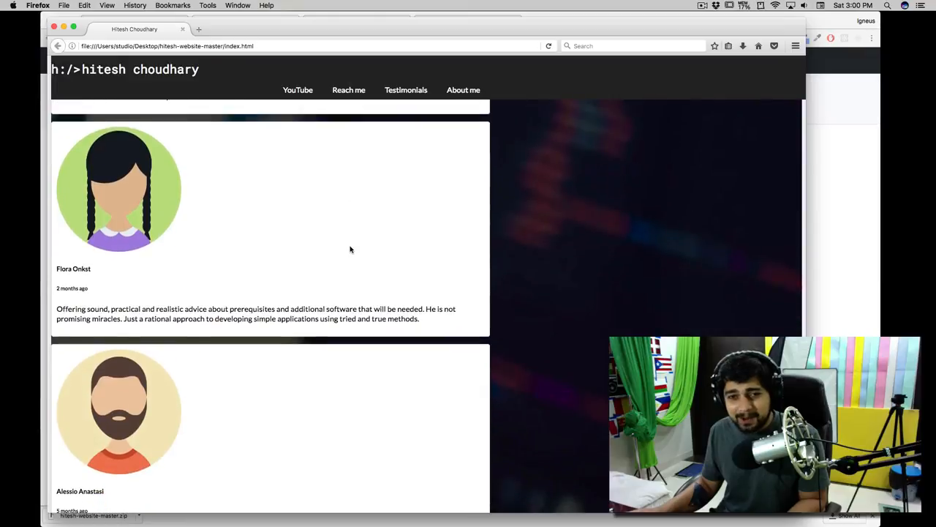
{"action": "scroll", "scroll_direction": "down", "scroll_amount": 3}
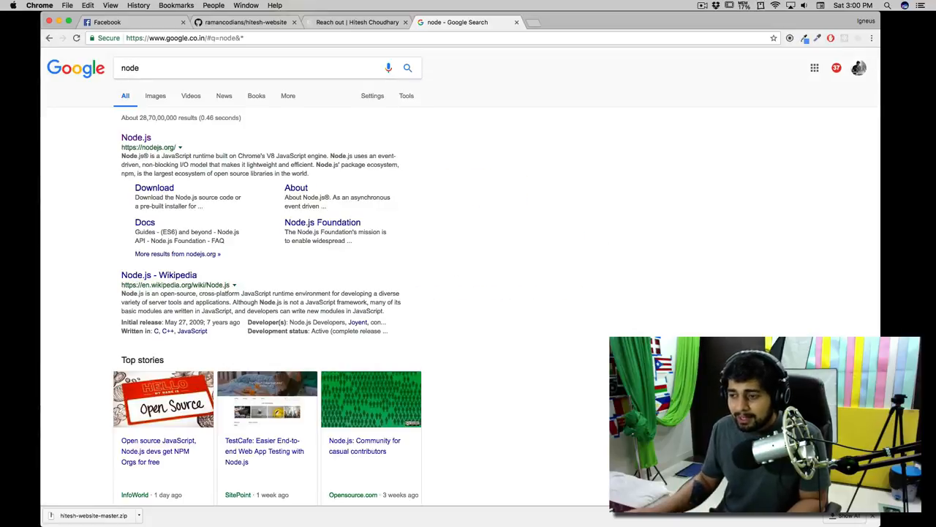
Search Google for 'node', with the official Node.js site listed first
{"action": "left_click", "coordinate": [136, 137]}
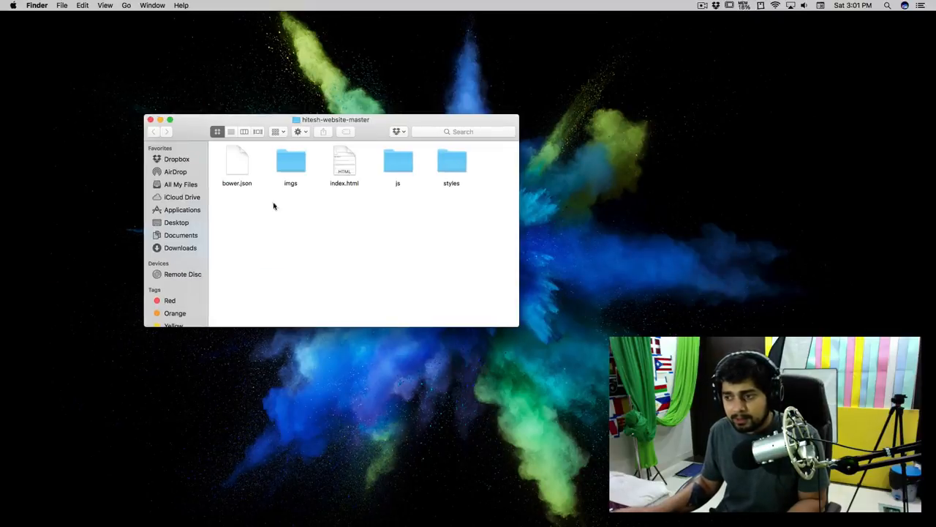
Move the project folder window aside and launch Terminal from Spotlight
{"action": "left_click_drag", "start_coordinate": [337, 120], "coordinate": [380, 82]}
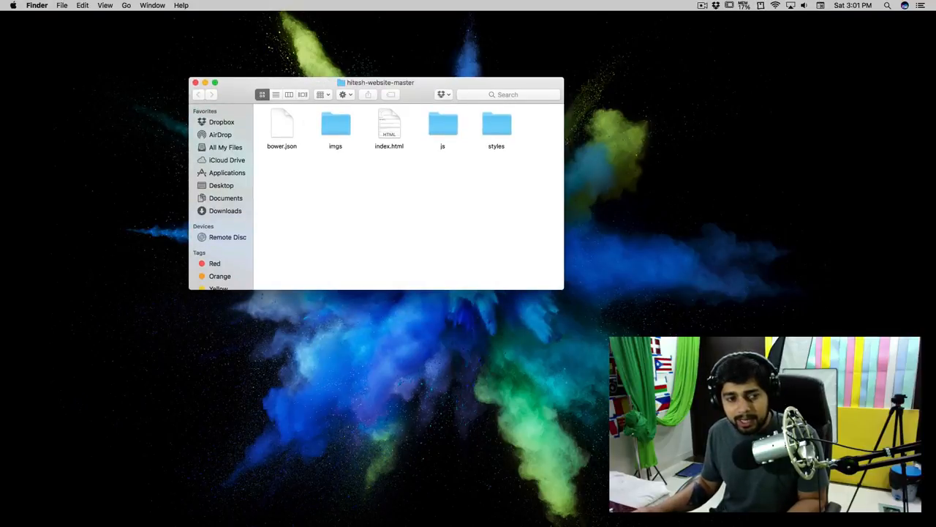
{"action": "mouse_move", "coordinate": [305, 275]}
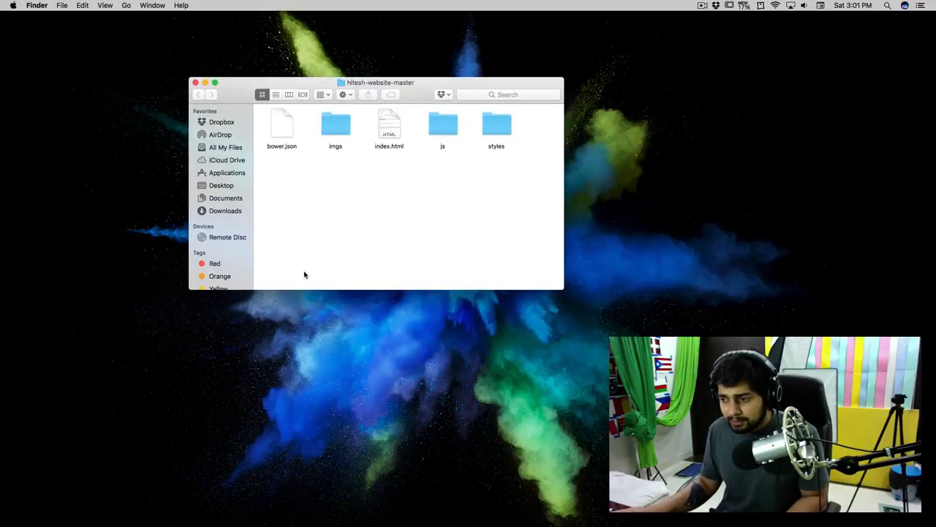
{"action": "type", "text": "termineter"}
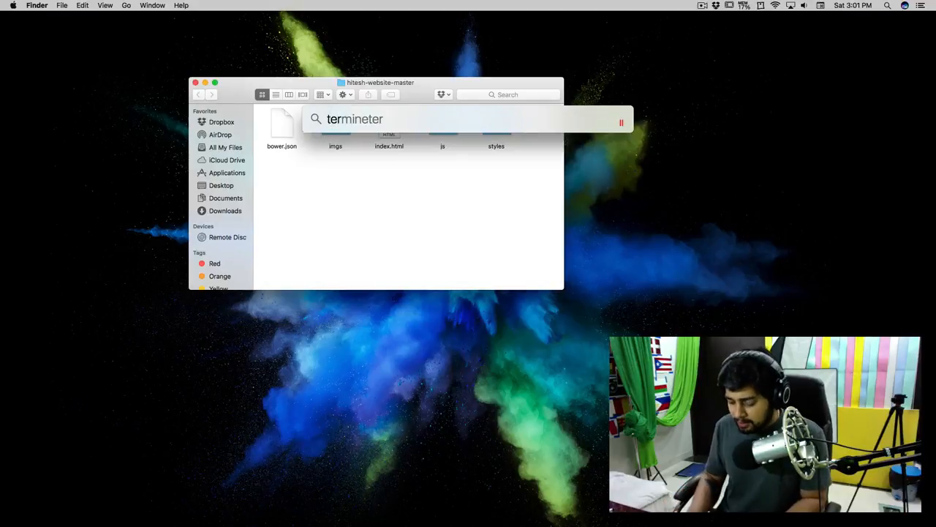
{"action": "type", "text": "erminal"}
{"action": "type", "text": "c"}
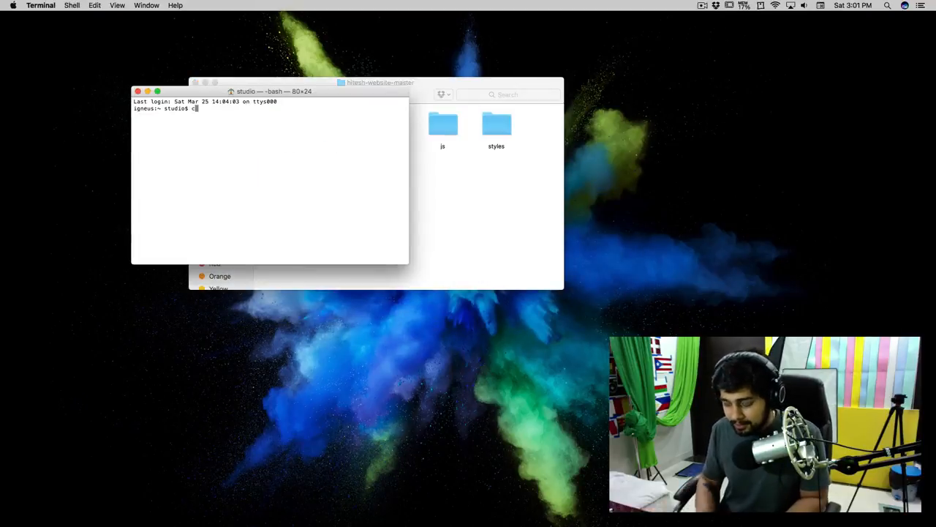
cd into Desktop/hitesh-website-master and open the project in Atom with 'atom .'
{"action": "type", "text": "d Desktop/"}
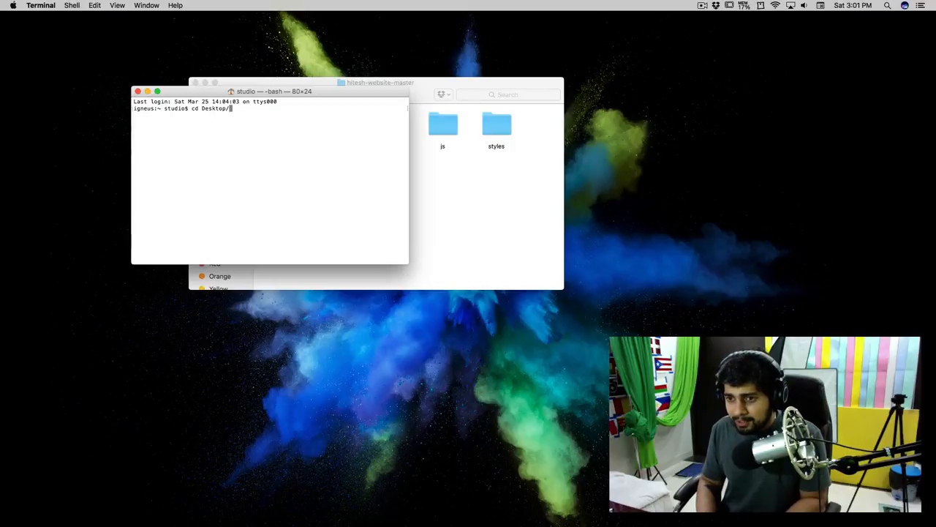
{"action": "key", "text": "Return"}
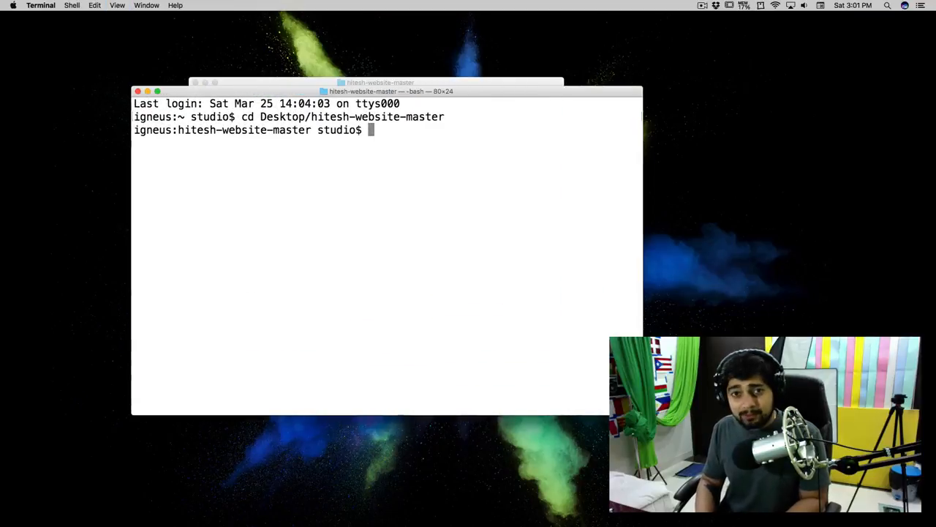
{"action": "type", "text": "atom ."}
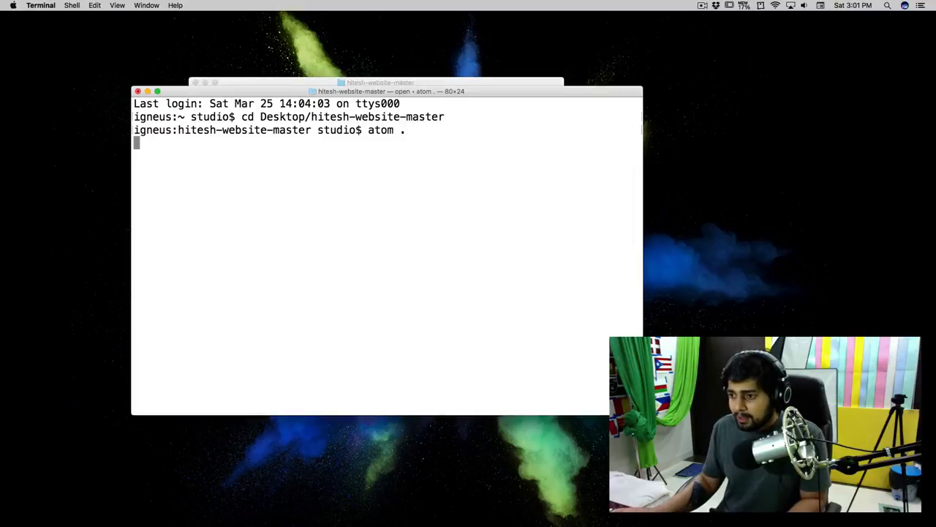
{"action": "key", "text": "Return"}
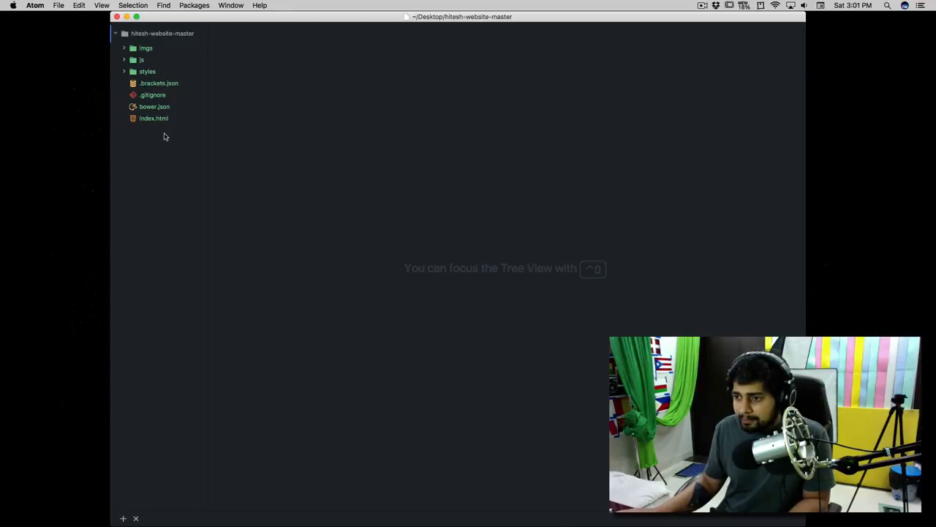
Review index.html, then bower.json's moment, font-awesome and bootstrap dependencies
{"action": "double_click", "coordinate": [153, 118]}
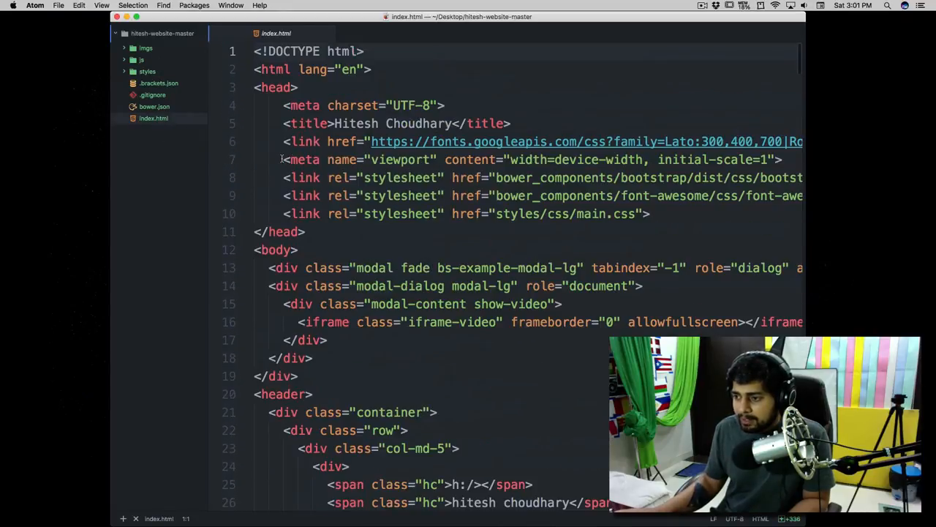
{"action": "left_click", "coordinate": [155, 106]}
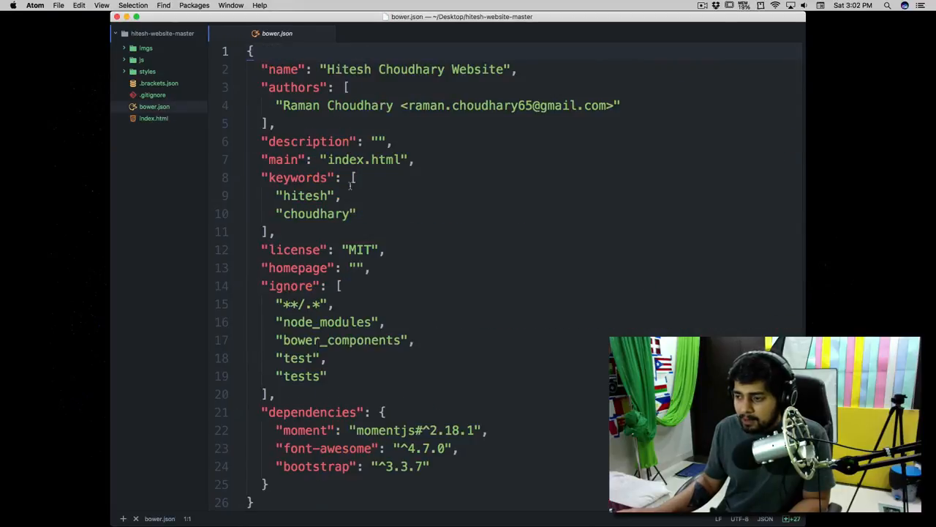
{"action": "scroll", "scroll_direction": "down", "scroll_amount": 3}
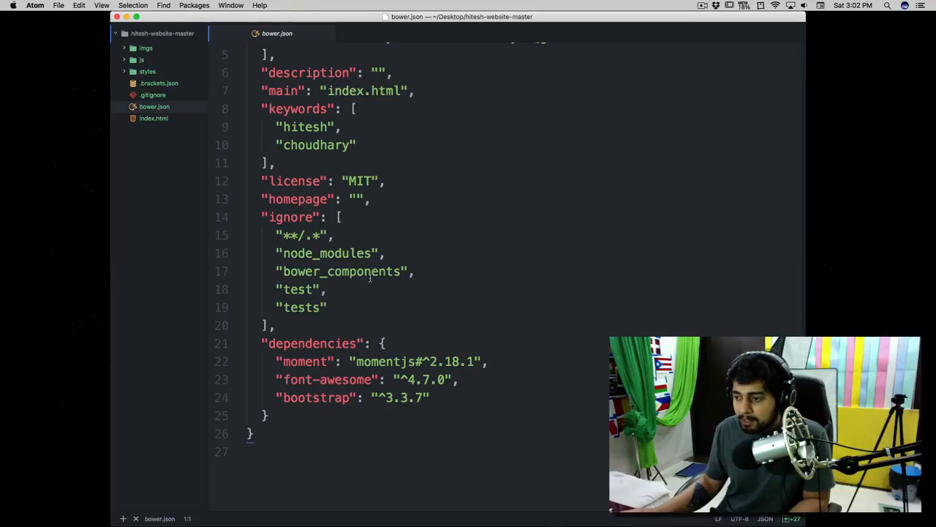
{"action": "mouse_move", "coordinate": [457, 256]}
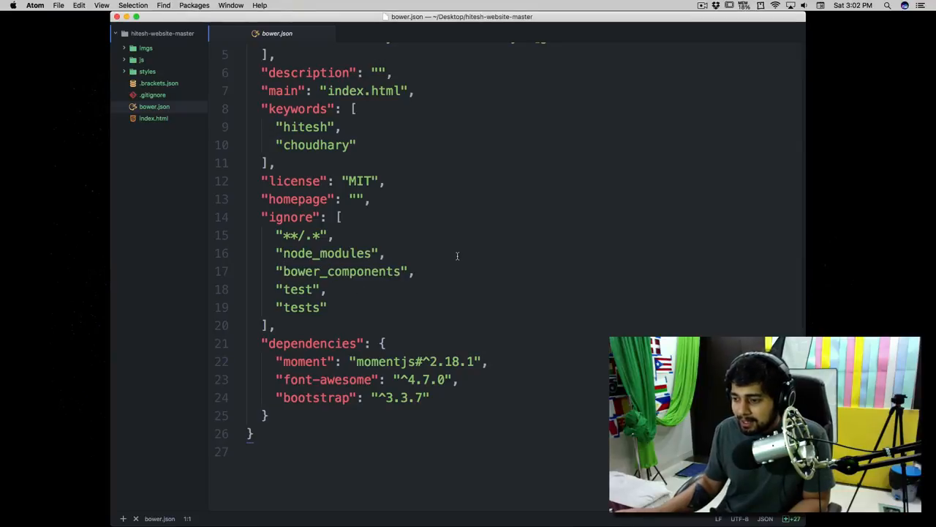
{"action": "scroll", "scroll_direction": "down", "scroll_amount": 3}
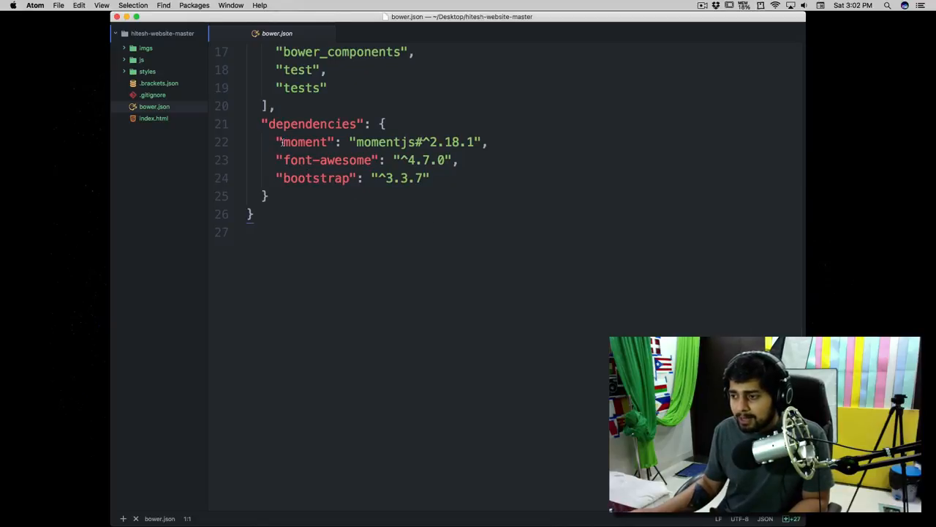
{"action": "mouse_move", "coordinate": [442, 204]}
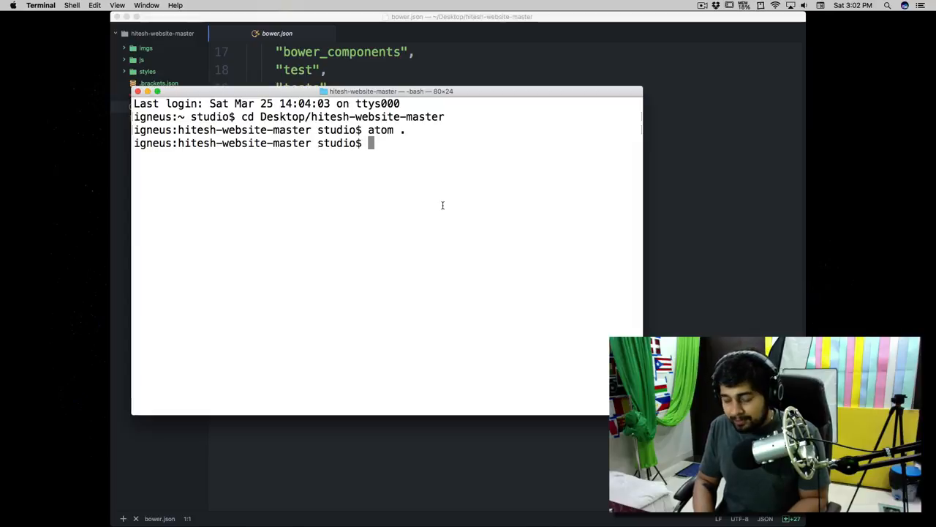
Run npm -v, confirming version 4.1.2, then start a Google search for bower
{"action": "type", "text": "npm"}
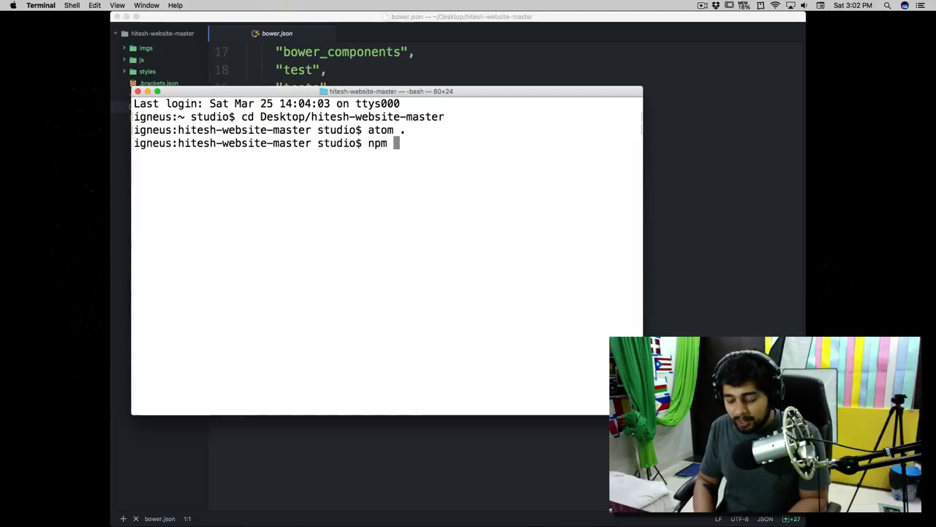
{"action": "type", "text": "-v"}
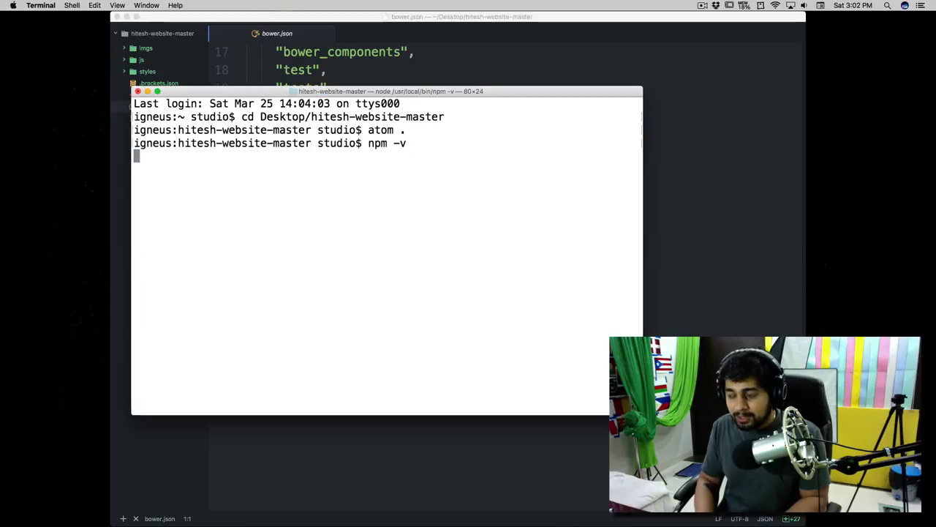
{"action": "key", "text": "Return"}
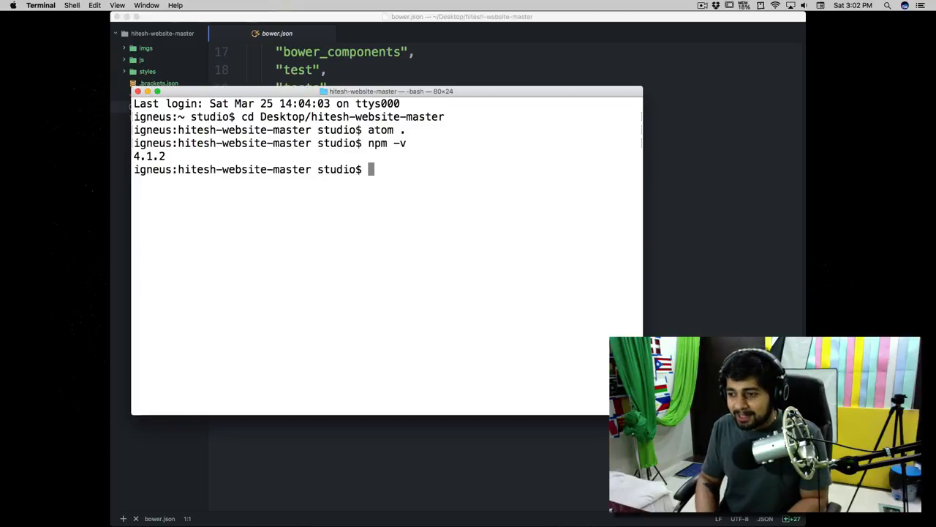
{"action": "type", "text": "npm"}
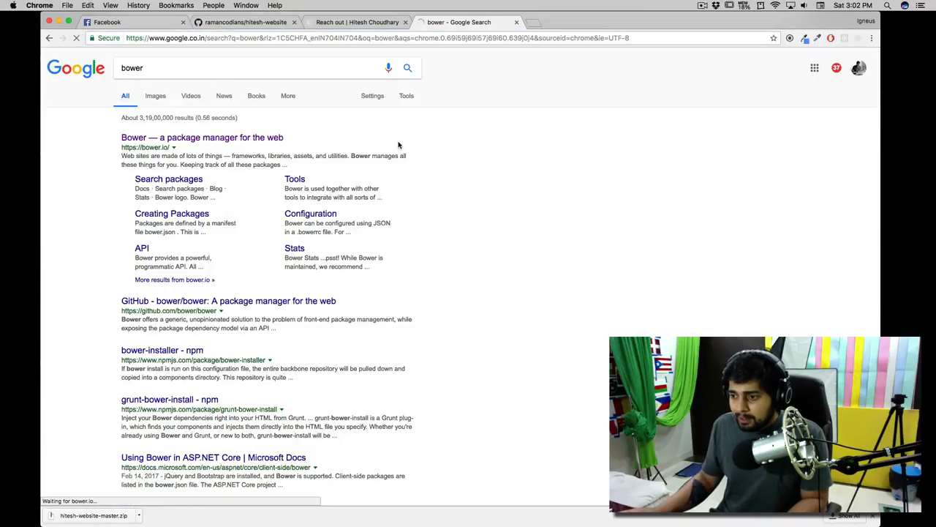
Read the Bower website's Install Bower and Getting started instructions
{"action": "left_click", "coordinate": [202, 137]}
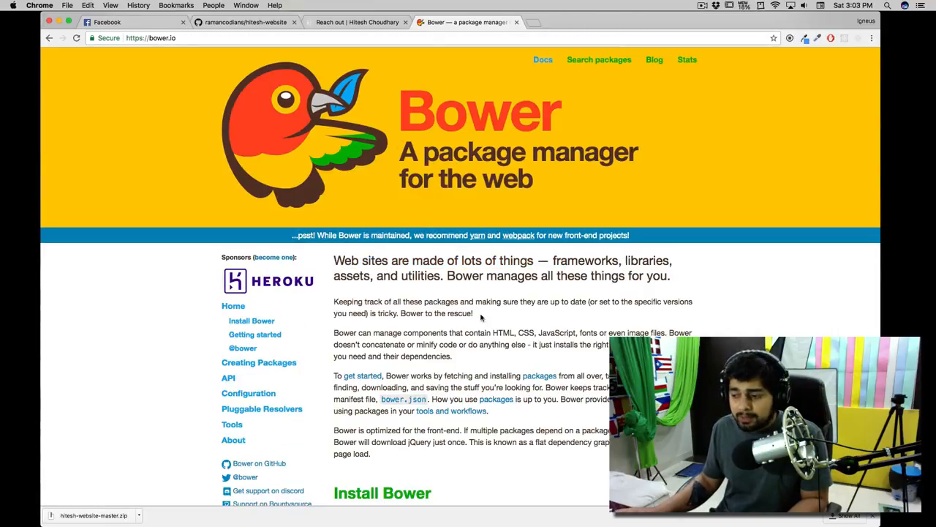
{"action": "scroll", "scroll_direction": "down", "scroll_amount": 3}
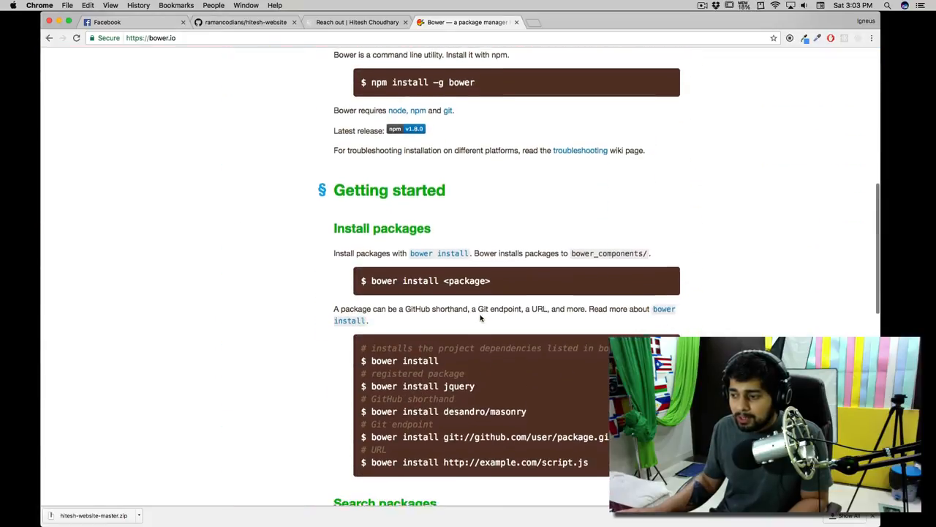
{"action": "scroll", "scroll_direction": "down", "scroll_amount": 3}
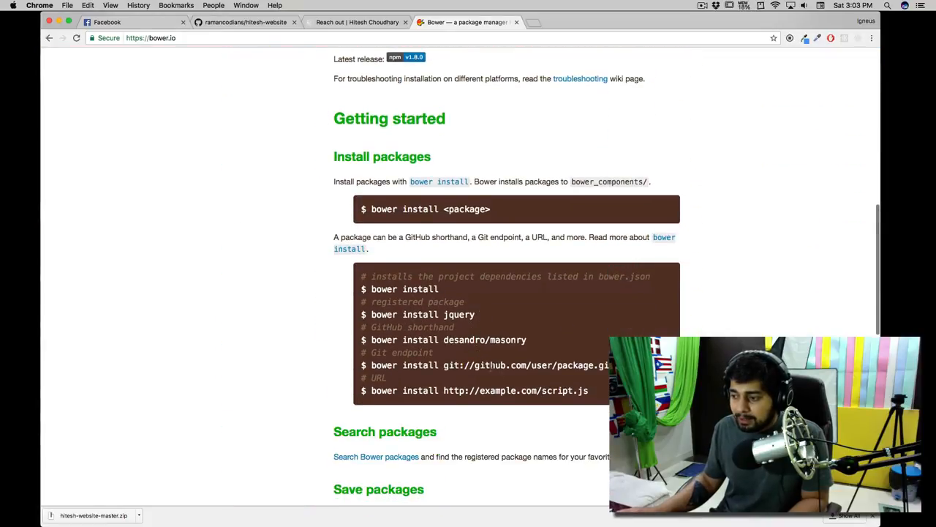
{"action": "scroll", "scroll_direction": "down", "scroll_amount": 3}
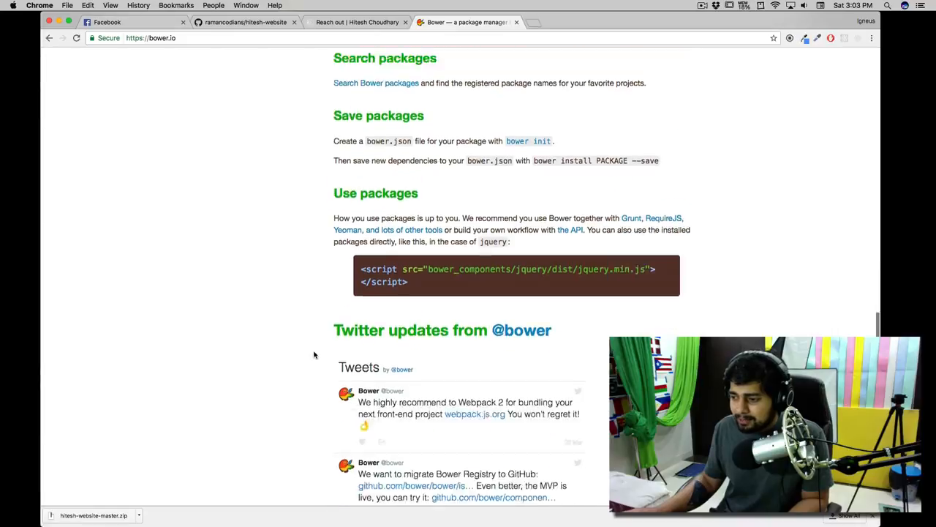
{"action": "scroll", "scroll_direction": "up", "scroll_amount": 3}
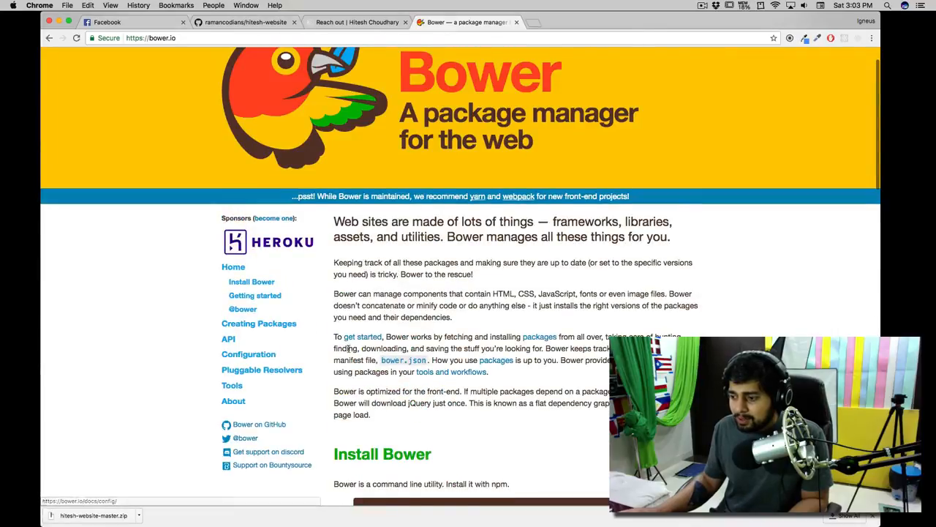
{"action": "scroll", "scroll_direction": "down", "scroll_amount": 3}
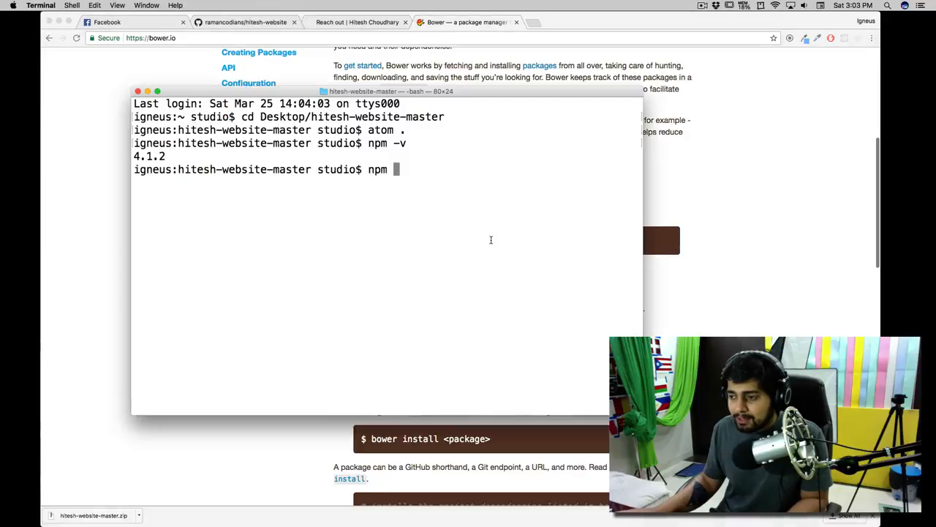
Discard the global 'npm install -g bower' command and list the project folder's files
{"action": "type", "text": "install"}
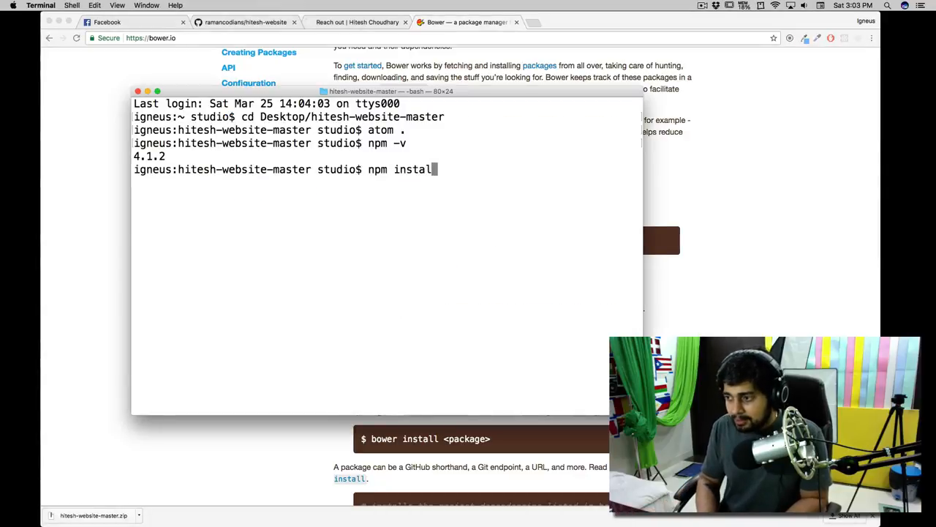
{"action": "type", "text": "-g"}
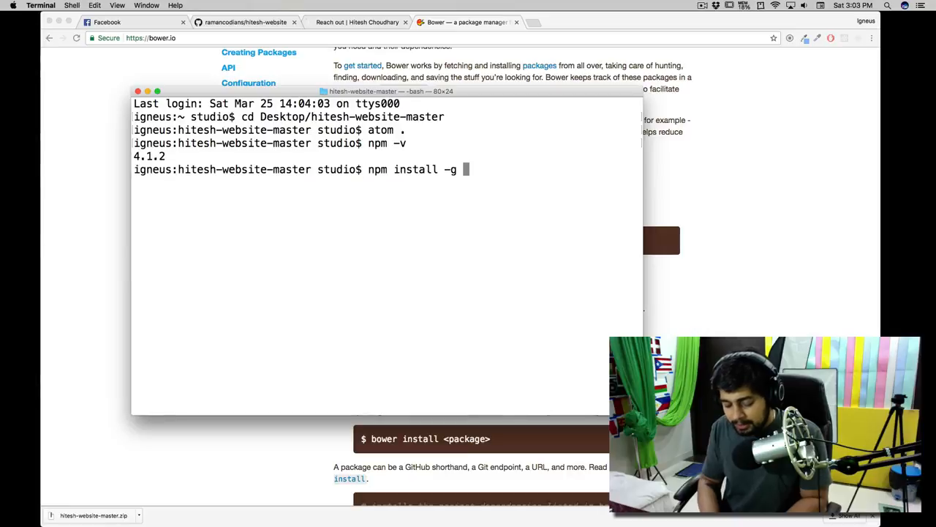
{"action": "type", "text": "bower"}
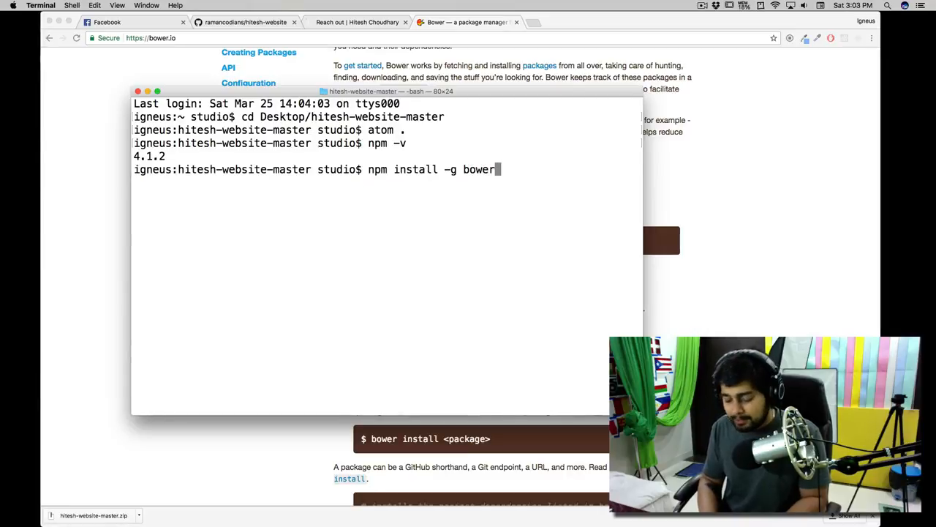
{"action": "key", "text": "Backspace"}
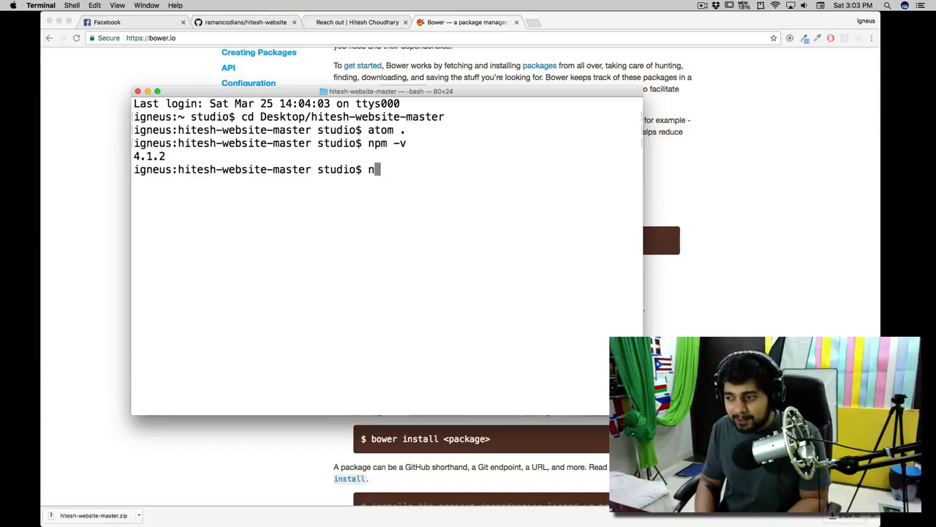
{"action": "key", "text": "backspace"}
{"action": "type", "text": "ls"}
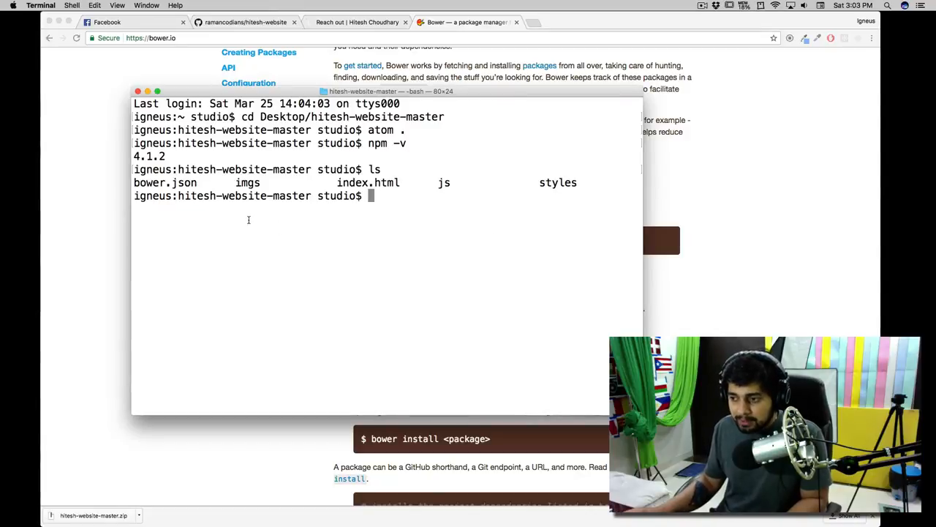
{"action": "double_click", "coordinate": [164, 181]}
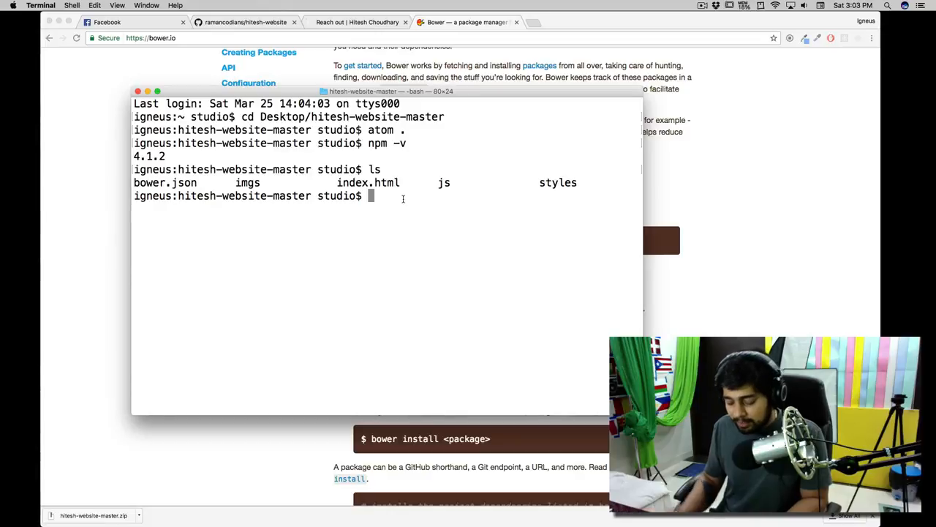
Run npm install then bower install, fetching bootstrap, font-awesome, jquery and moment into bower_components
{"action": "type", "text": "npm instal"}
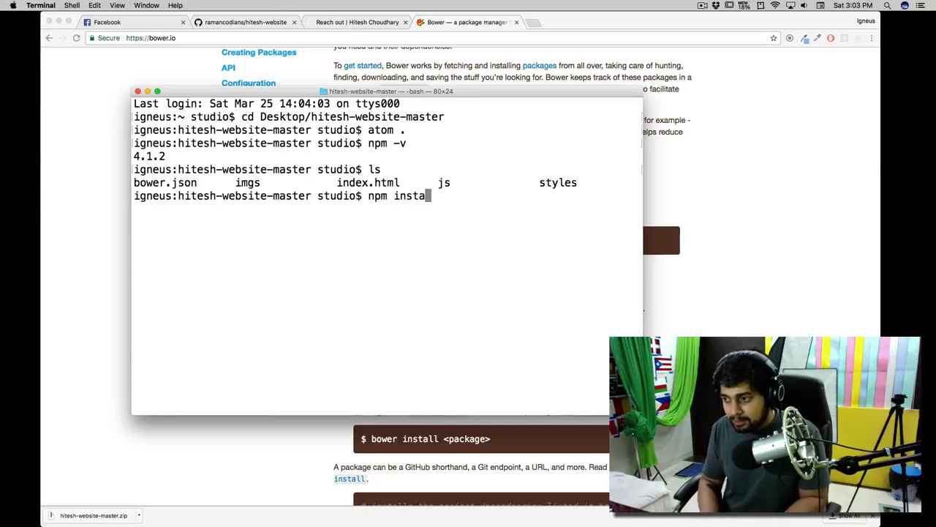
{"action": "key", "text": "Return"}
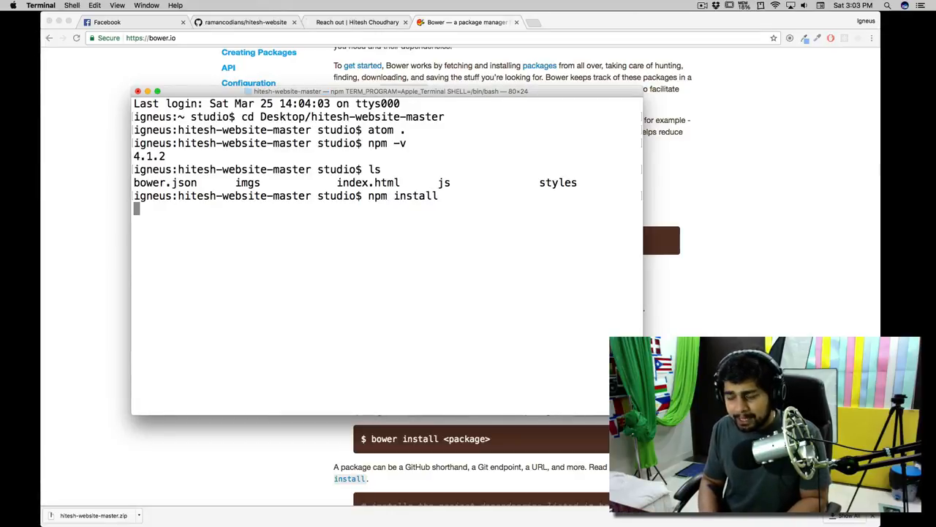
{"action": "key", "text": "Return"}
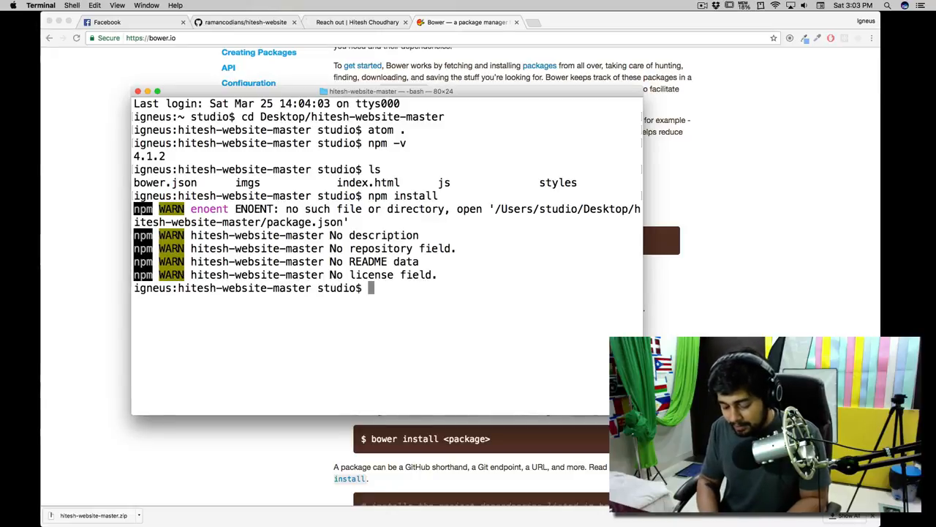
{"action": "type", "text": "bower ins"}
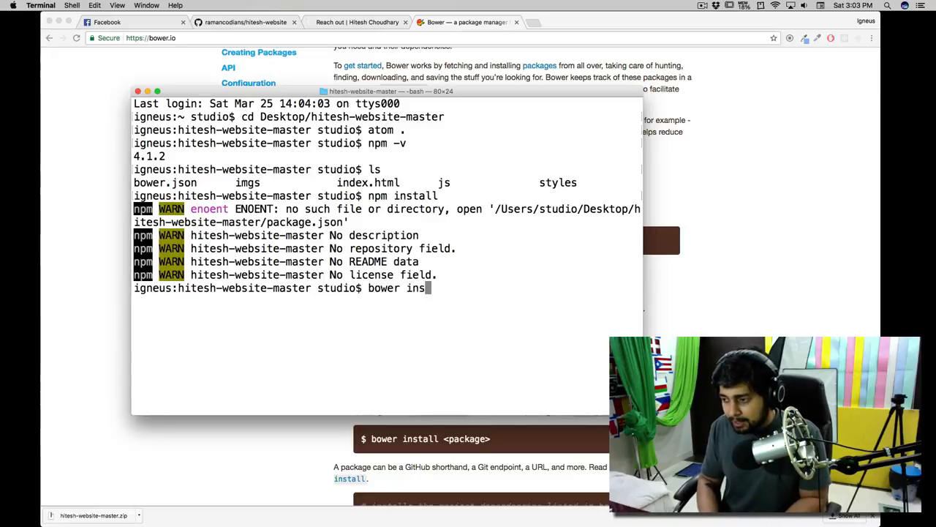
{"action": "type", "text": "tall"}
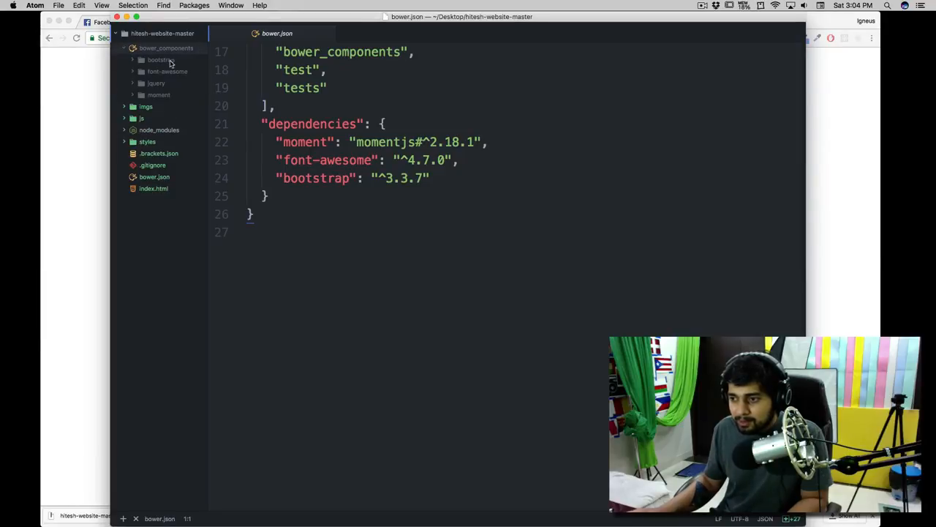
Peek into bower_components/moment, then show index.html's Bootstrap and Font Awesome stylesheet links
{"action": "left_click", "coordinate": [158, 94]}
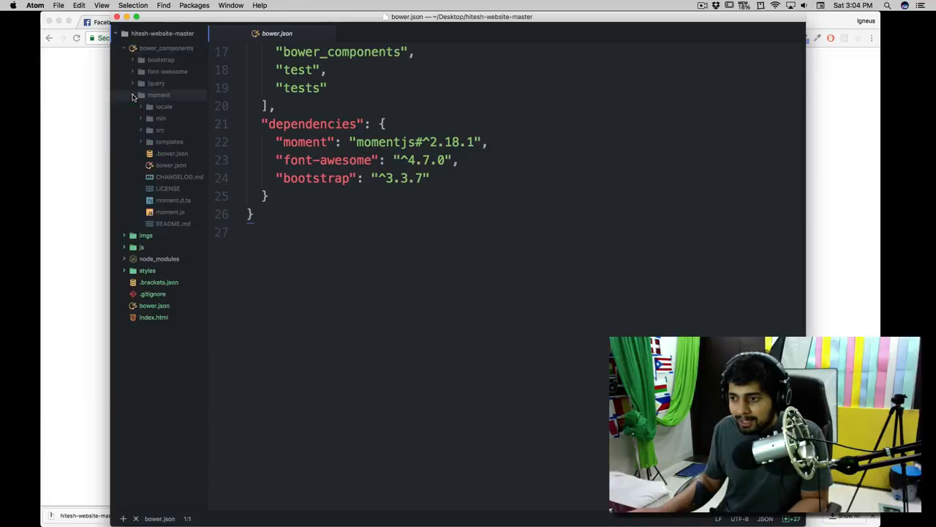
{"action": "left_click", "coordinate": [158, 94]}
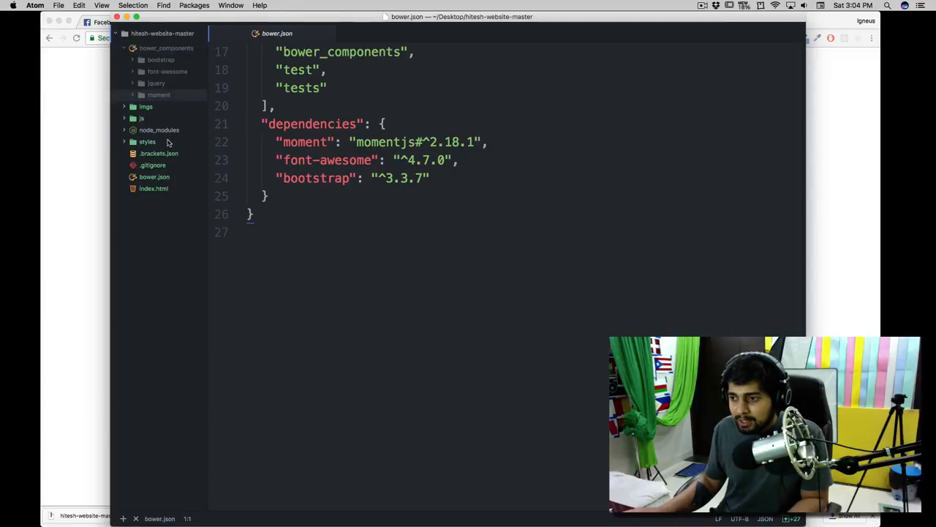
{"action": "left_click", "coordinate": [154, 187]}
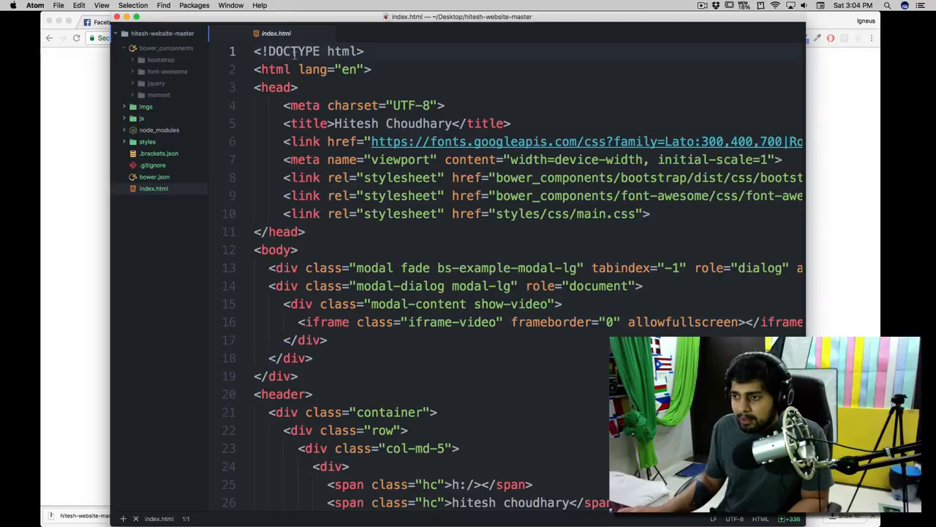
{"action": "left_click", "coordinate": [193, 5]}
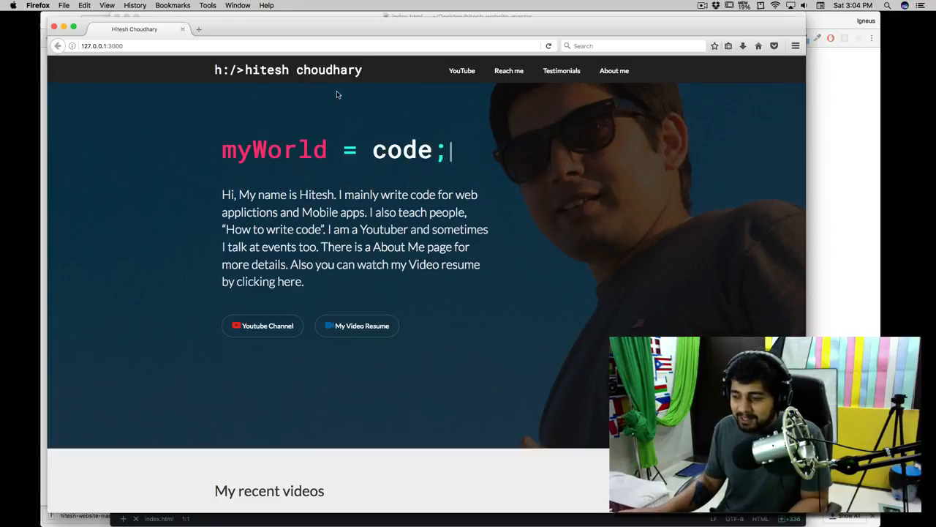
{"action": "mouse_move", "coordinate": [186, 149]}
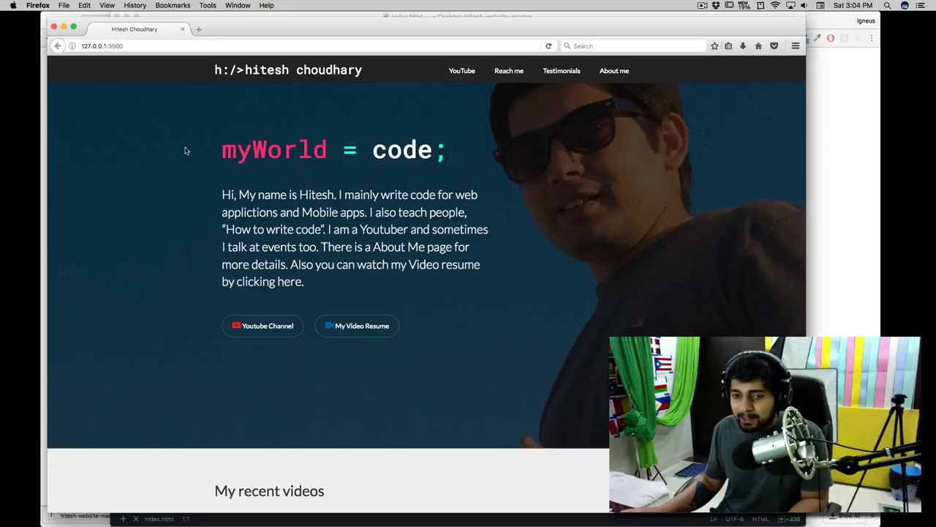
{"action": "mouse_move", "coordinate": [188, 139]}
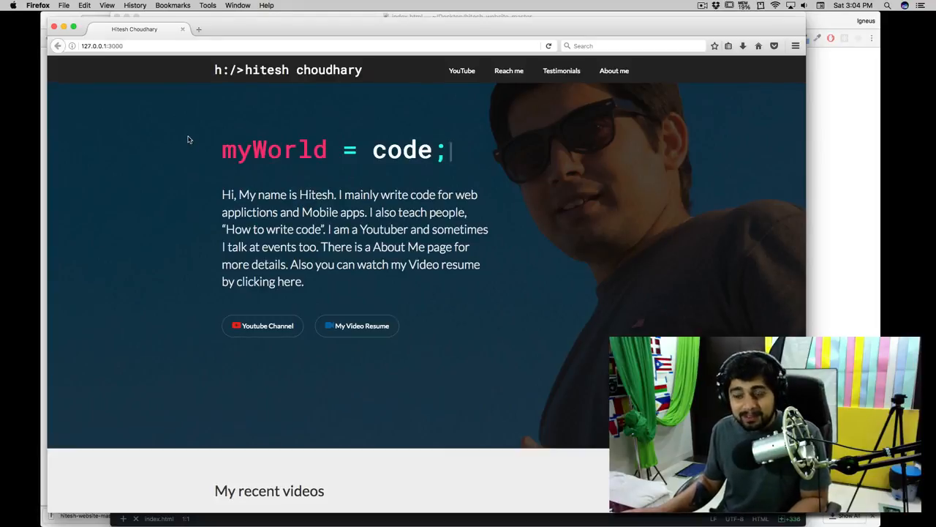
Scroll the page at 127.0.0.1:3000 through My recent videos and testimonials, videos still empty
{"action": "scroll", "scroll_direction": "down", "scroll_amount": 3}
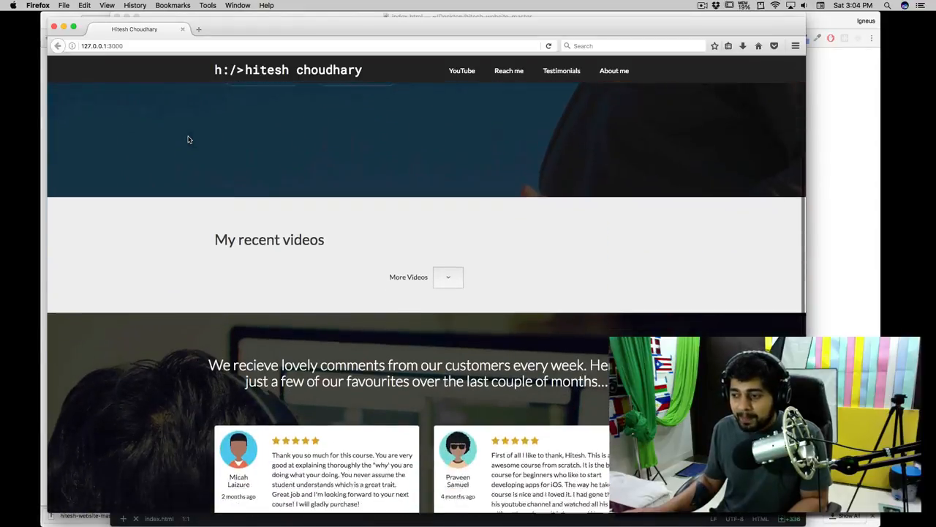
{"action": "scroll", "scroll_direction": "down", "scroll_amount": 3}
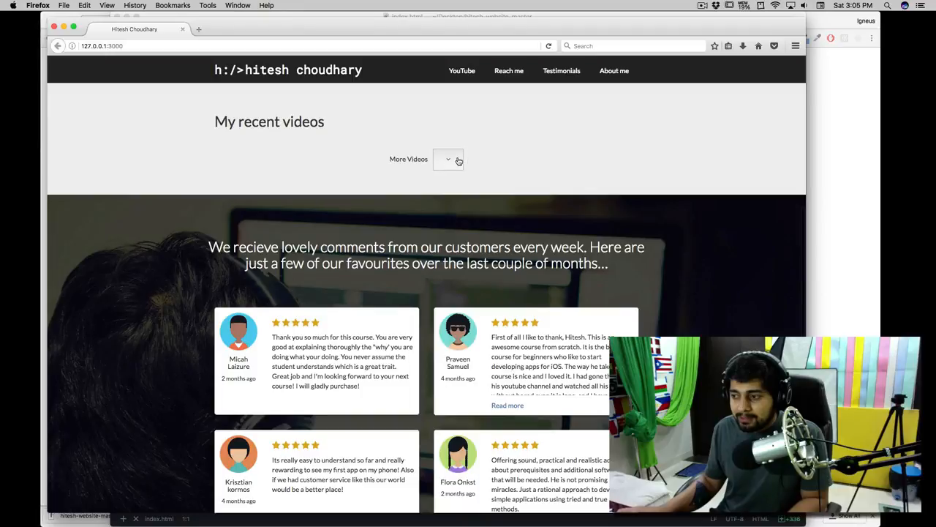
{"action": "scroll", "scroll_direction": "down", "scroll_amount": 3}
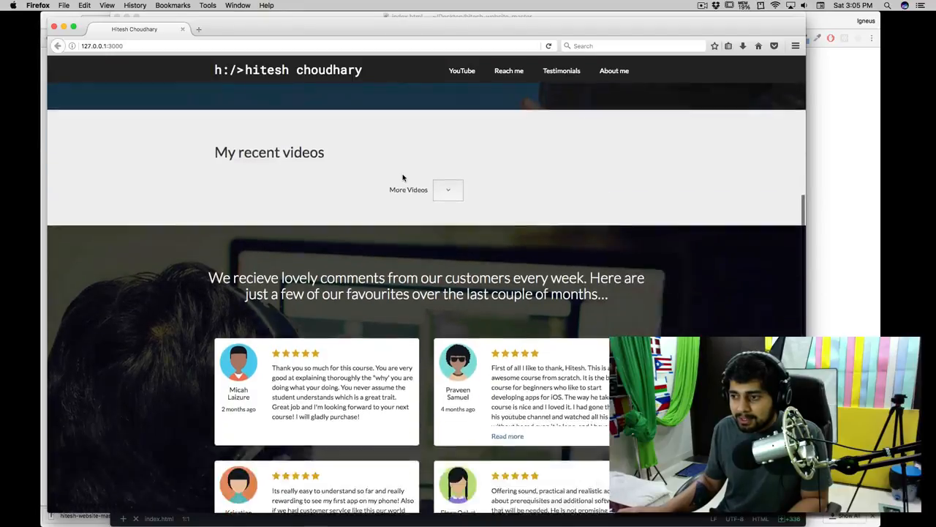
{"action": "scroll", "scroll_direction": "up", "scroll_amount": 3}
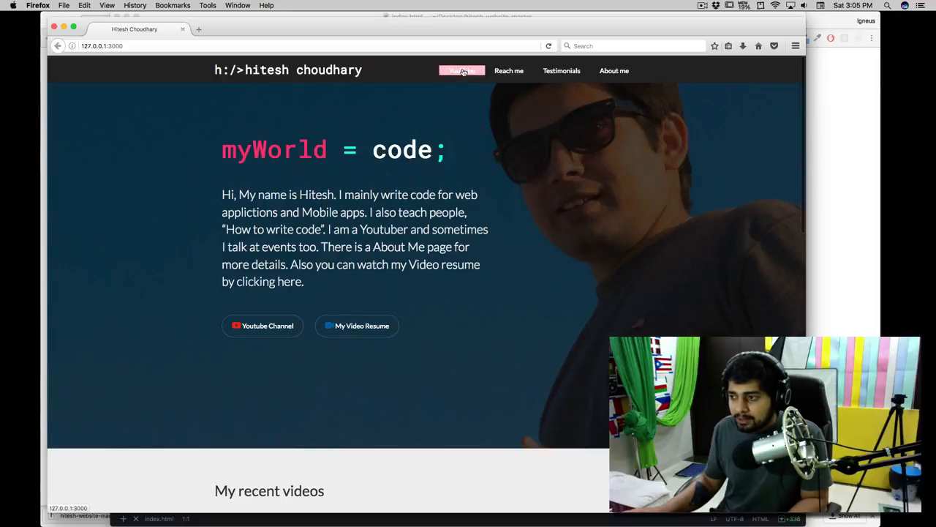
{"action": "scroll", "scroll_direction": "down", "scroll_amount": 3}
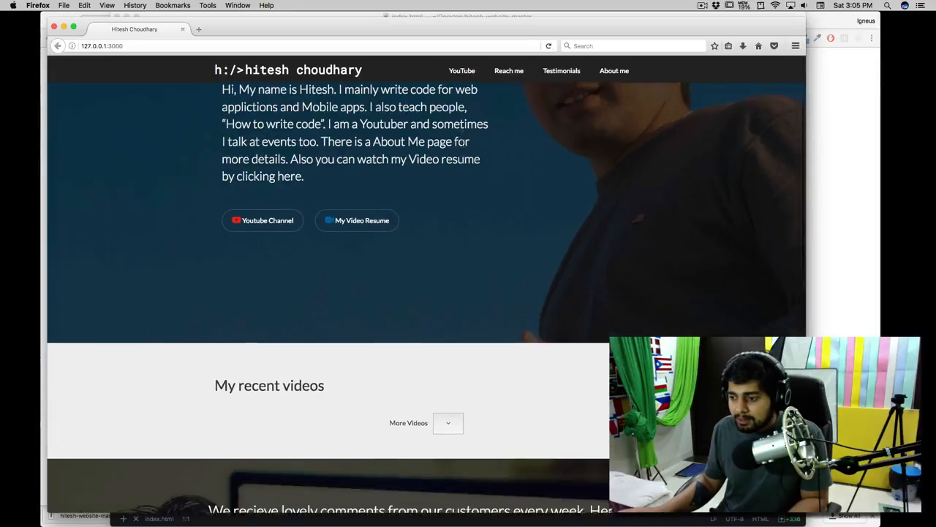
{"action": "scroll", "scroll_direction": "down", "scroll_amount": 3}
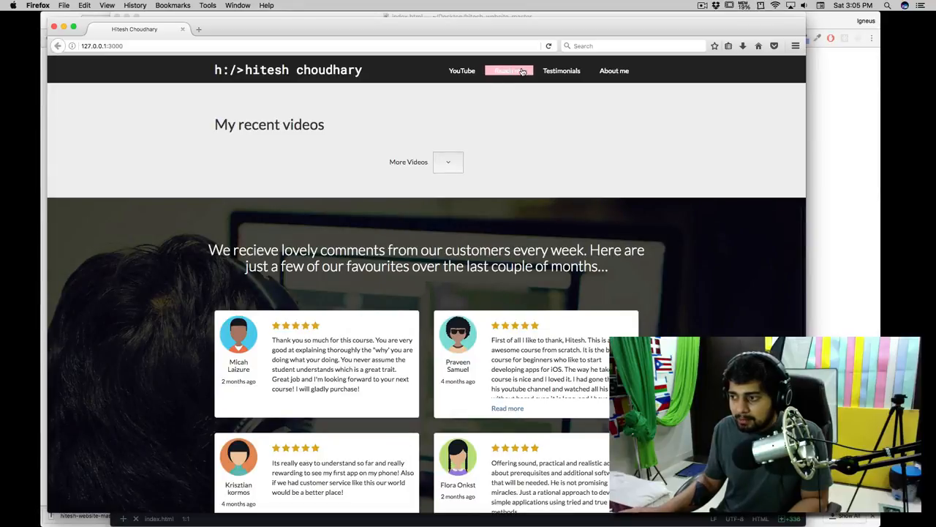
{"action": "scroll", "scroll_direction": "down", "scroll_amount": 3}
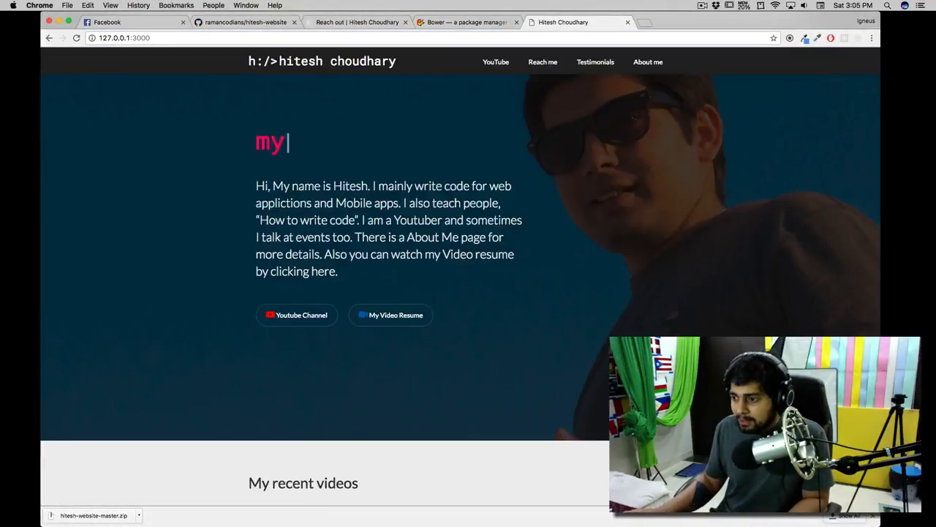
Load the latest YouTube videos via More Videos, listing Java Certification and Github 101
{"action": "scroll", "scroll_direction": "down", "scroll_amount": 3}
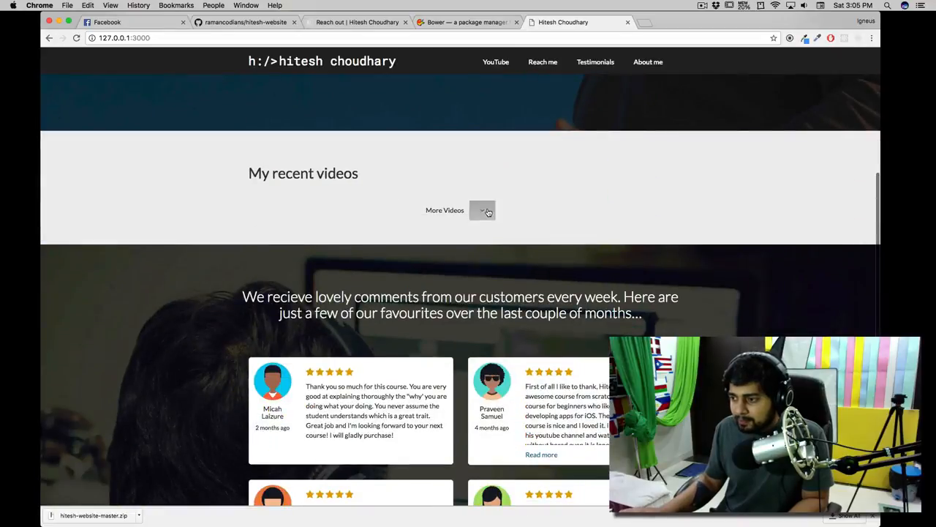
{"action": "scroll", "scroll_direction": "up", "scroll_amount": 3}
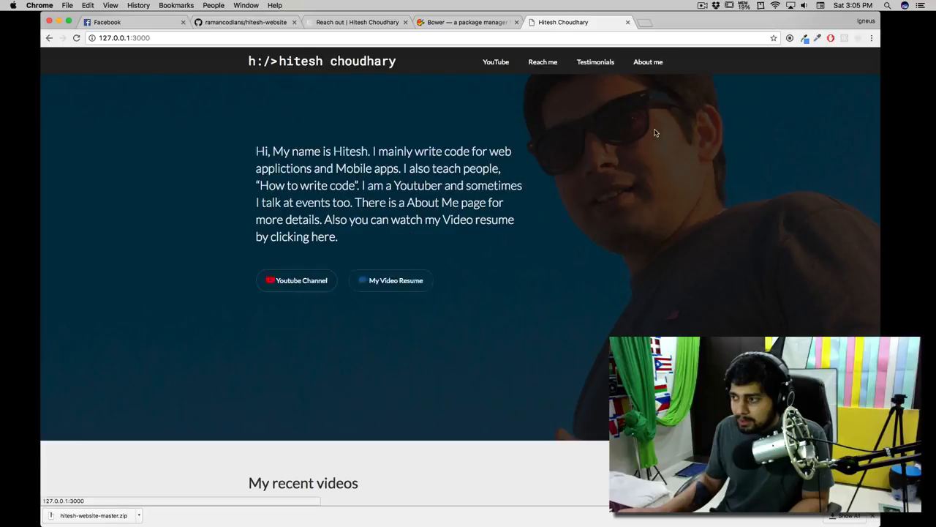
{"action": "scroll", "scroll_direction": "down", "scroll_amount": 3}
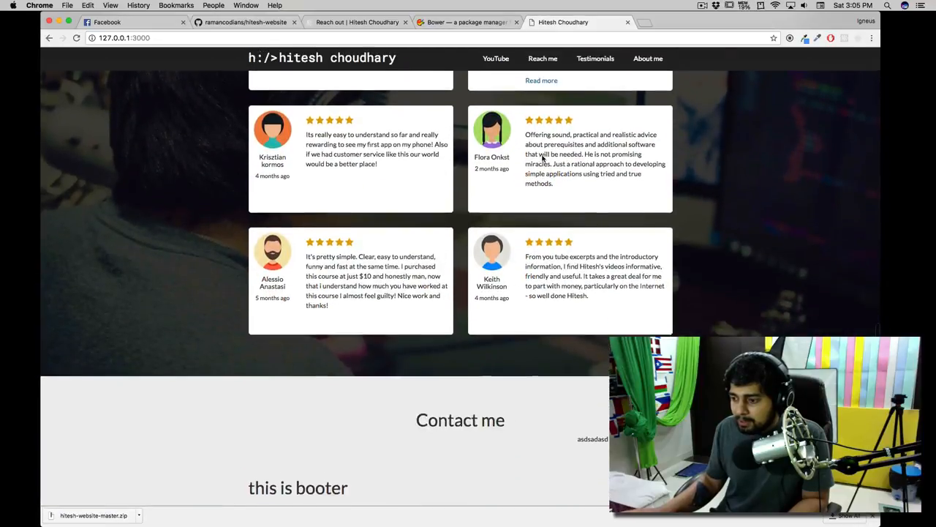
{"action": "scroll", "scroll_direction": "up", "scroll_amount": 3}
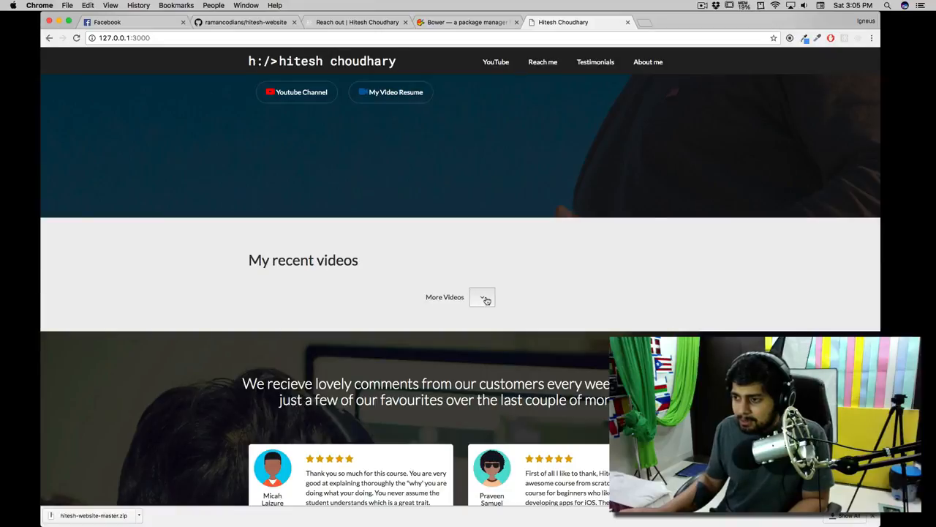
{"action": "left_click", "coordinate": [483, 297]}
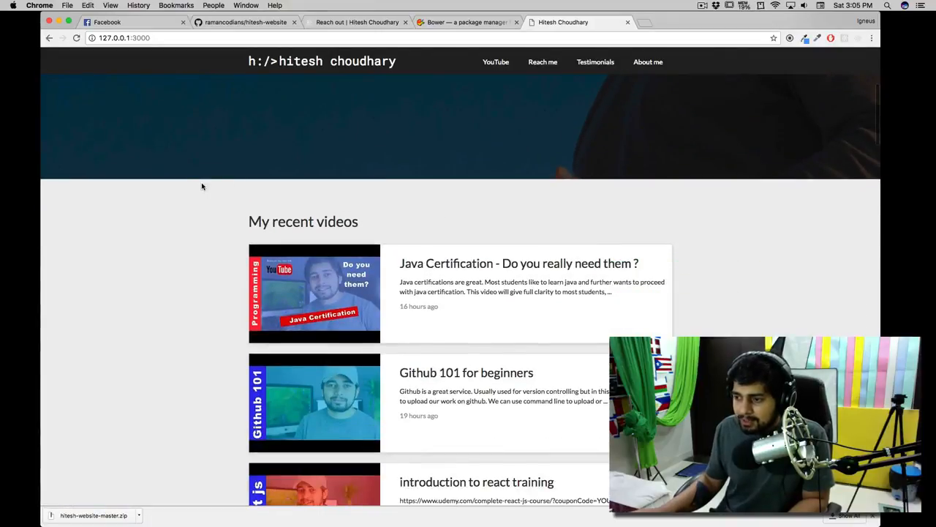
{"action": "scroll", "scroll_direction": "down", "scroll_amount": 3}
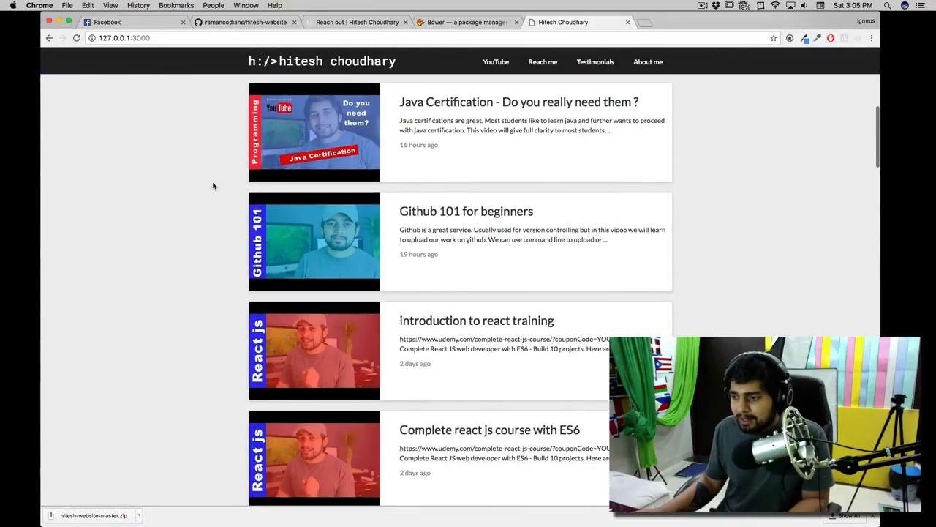
{"action": "scroll", "scroll_direction": "up", "scroll_amount": 3}
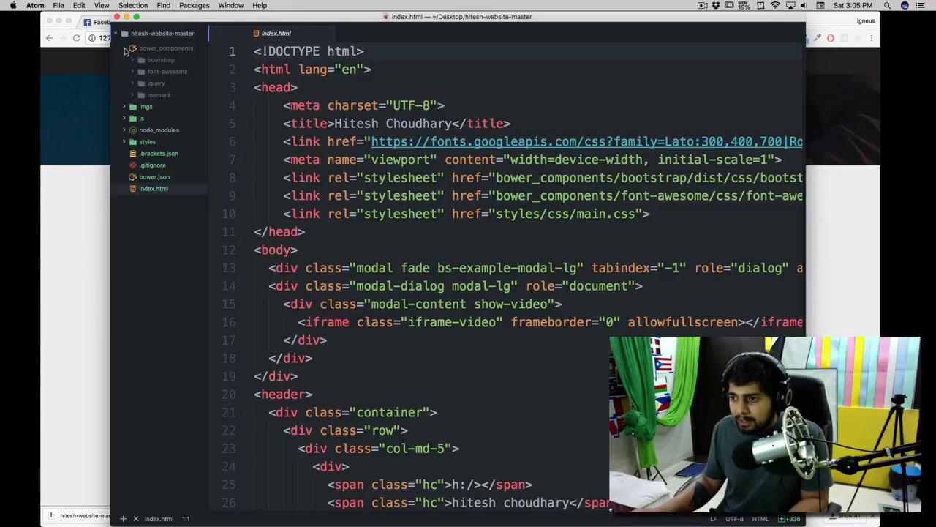
Show js/main.js with its YouTube channel ID, API key and getVideos code
{"action": "left_click", "coordinate": [141, 117]}
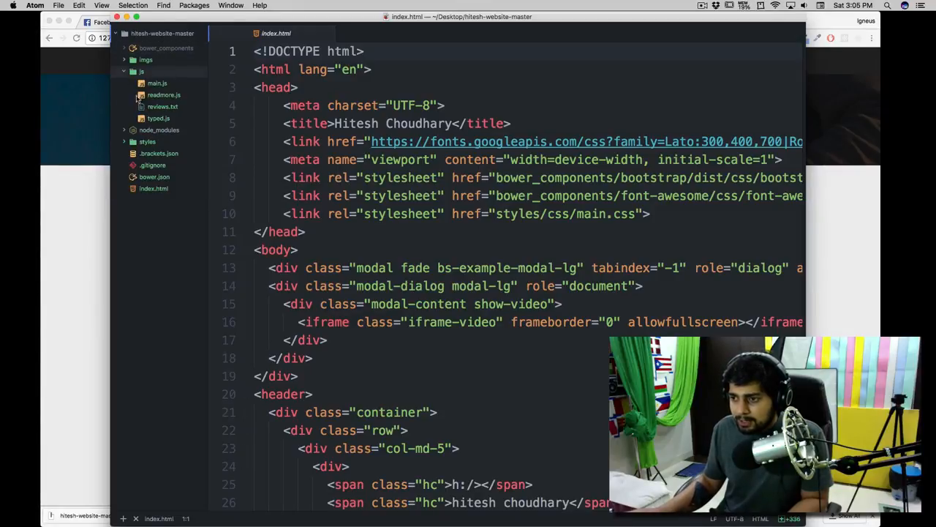
{"action": "left_click", "coordinate": [157, 82]}
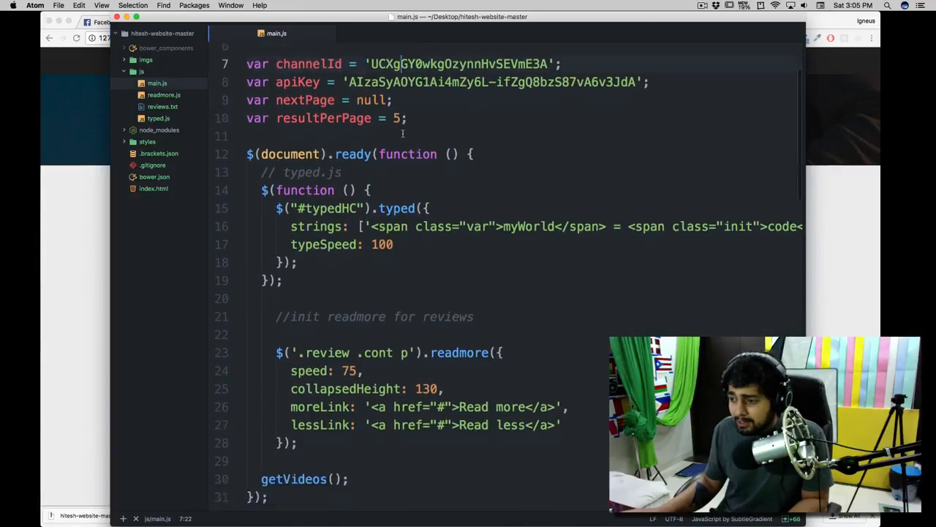
{"action": "scroll", "scroll_direction": "down", "scroll_amount": 3}
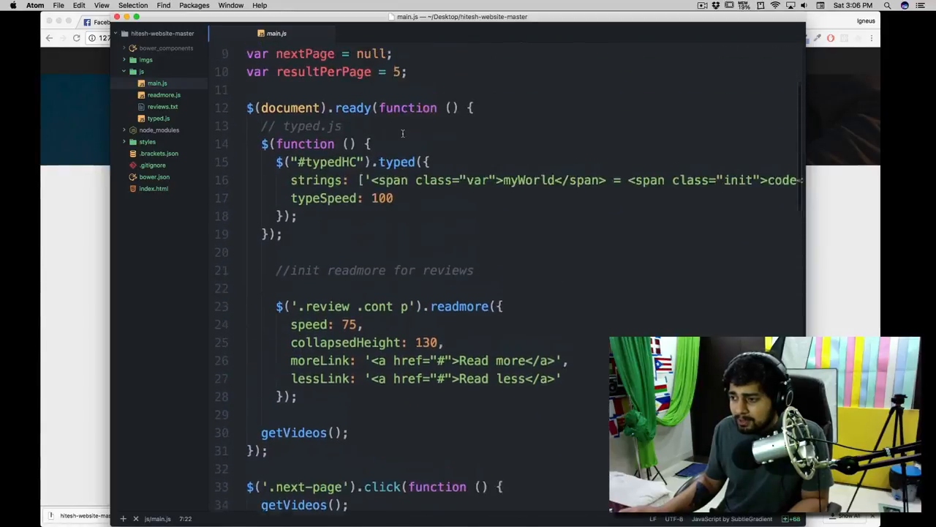
{"action": "scroll", "scroll_direction": "down", "scroll_amount": 3}
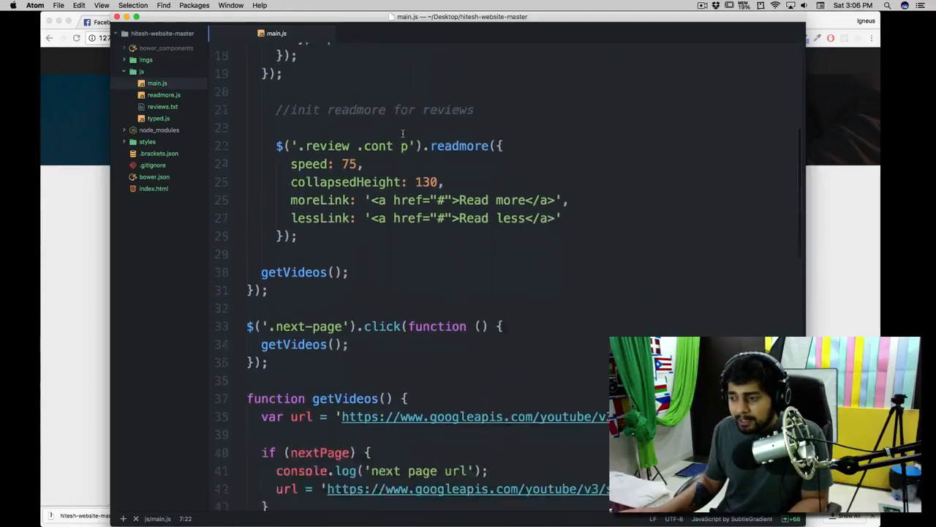
{"action": "scroll", "scroll_direction": "down", "scroll_amount": 3}
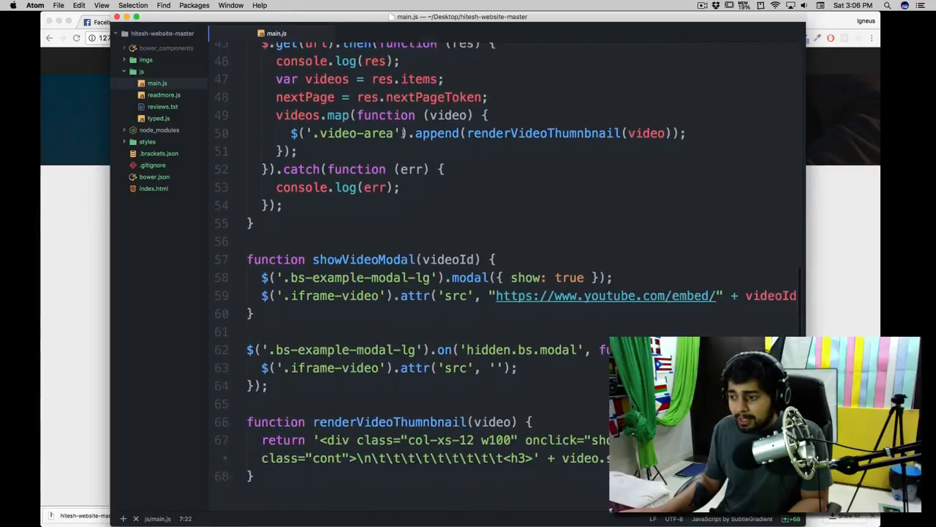
{"action": "scroll", "scroll_direction": "down", "scroll_amount": 3}
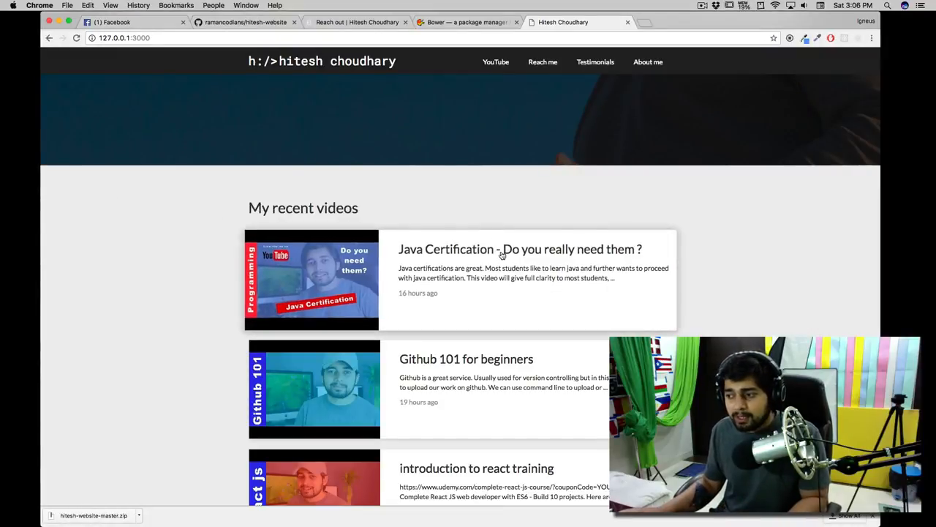
{"action": "scroll", "scroll_direction": "down", "scroll_amount": 3}
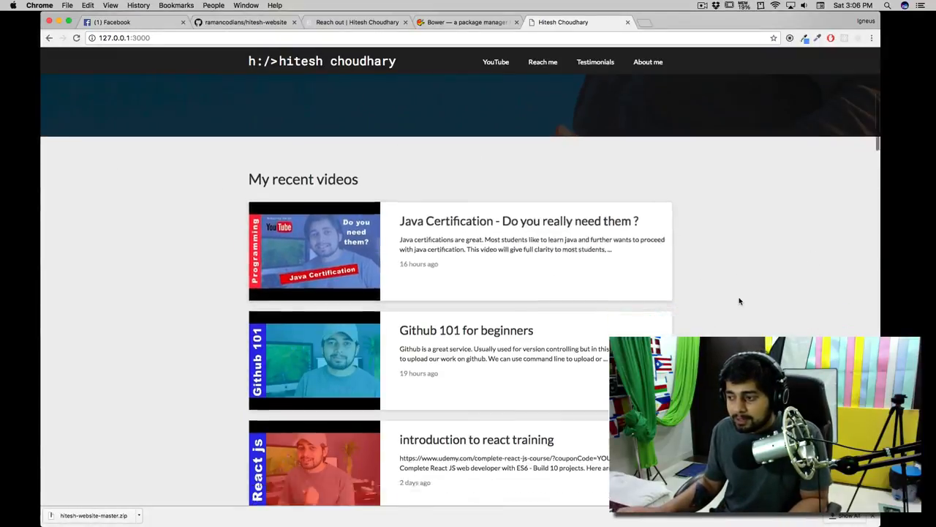
{"action": "scroll", "scroll_direction": "down", "scroll_amount": 3}
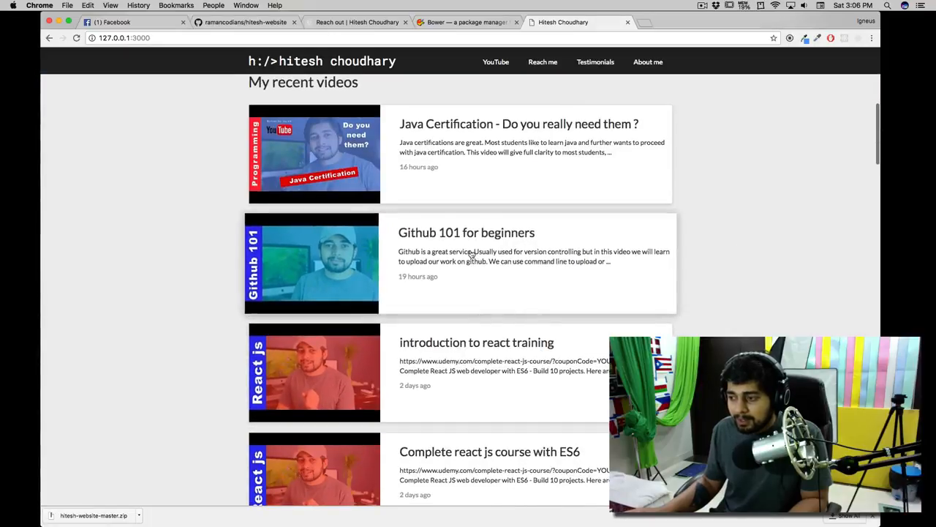
{"action": "left_click", "coordinate": [310, 261]}
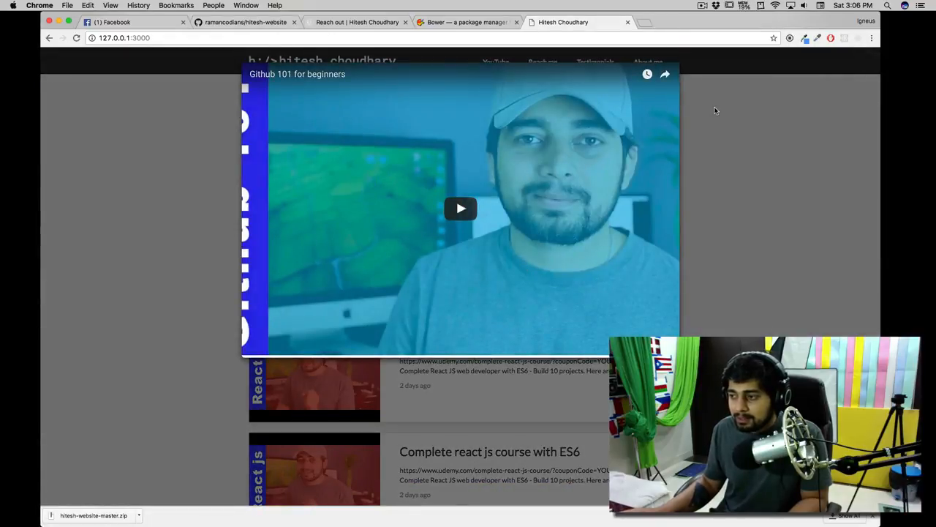
{"action": "mouse_move", "coordinate": [711, 141]}
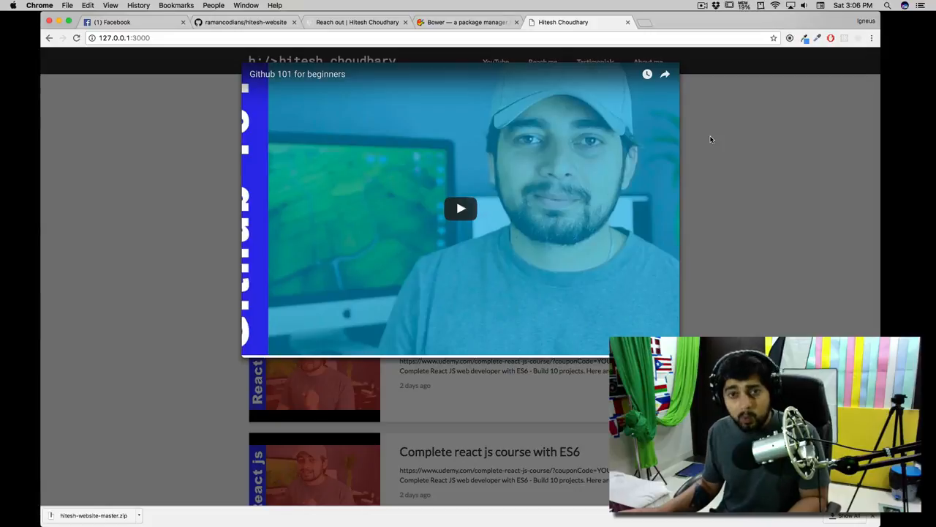
{"action": "left_click", "coordinate": [709, 139]}
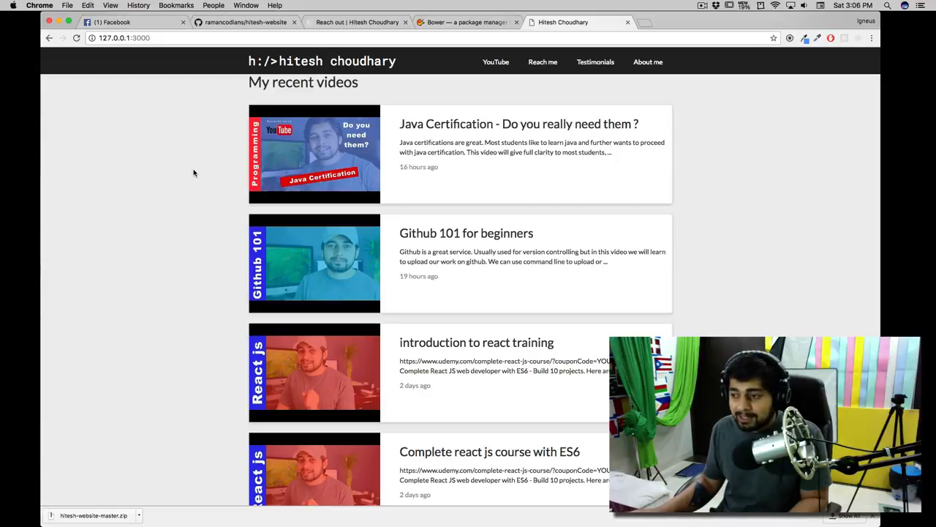
{"action": "scroll", "scroll_direction": "up", "scroll_amount": 3}
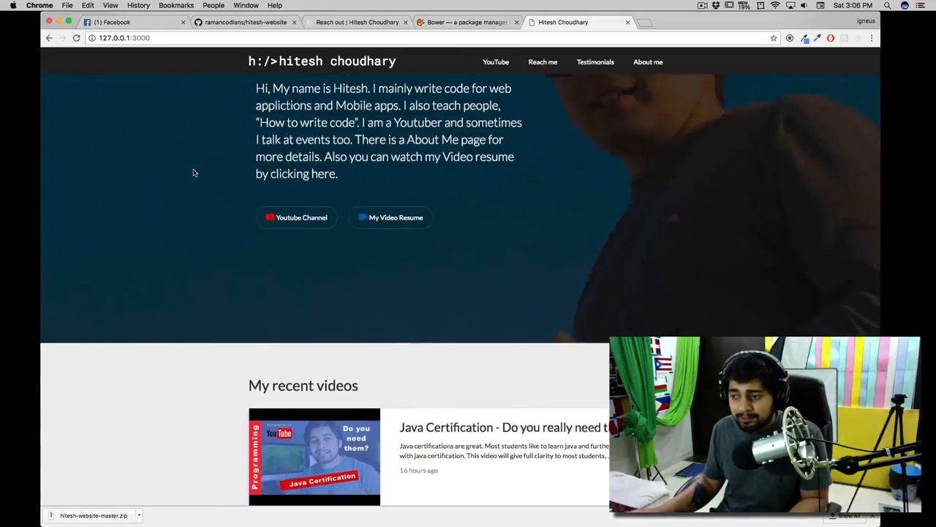
{"action": "scroll", "scroll_direction": "down", "scroll_amount": 3}
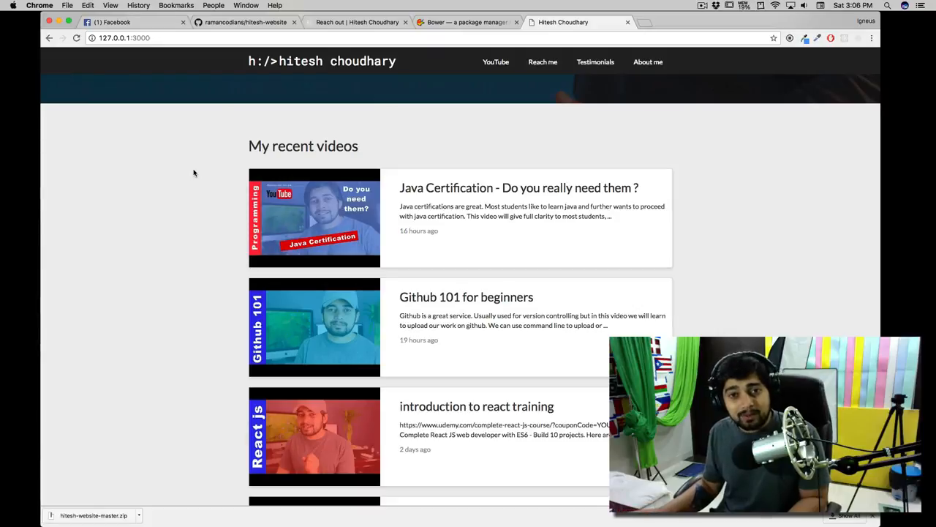
{"action": "mouse_move", "coordinate": [240, 176]}
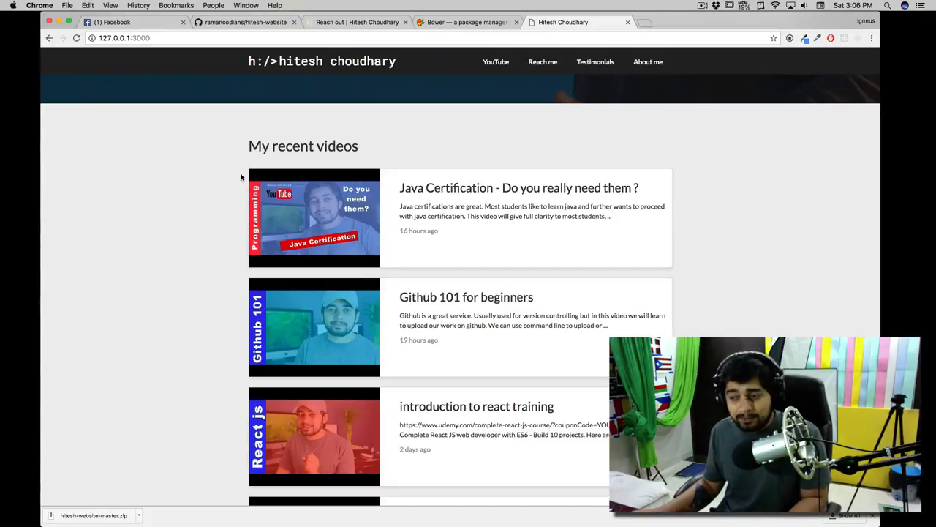
{"action": "scroll", "scroll_direction": "up", "scroll_amount": 3}
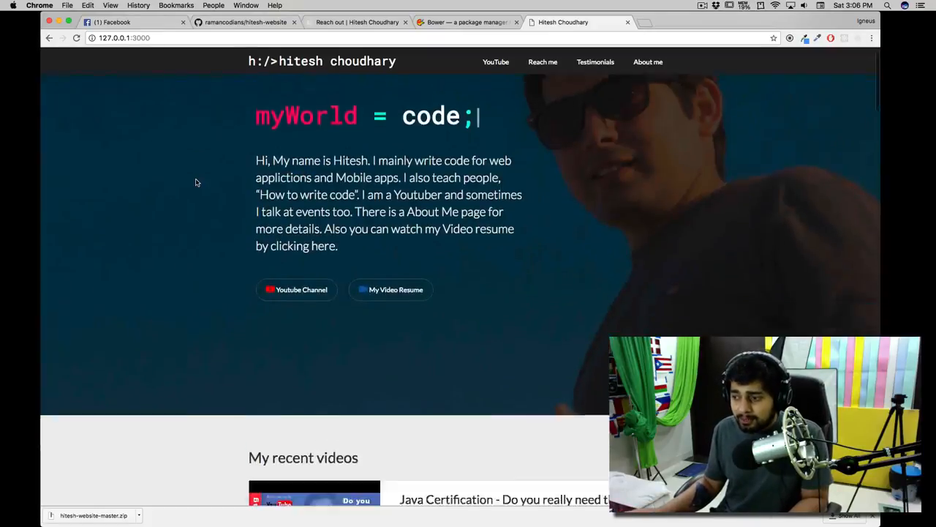
{"action": "scroll", "scroll_direction": "down", "scroll_amount": 3}
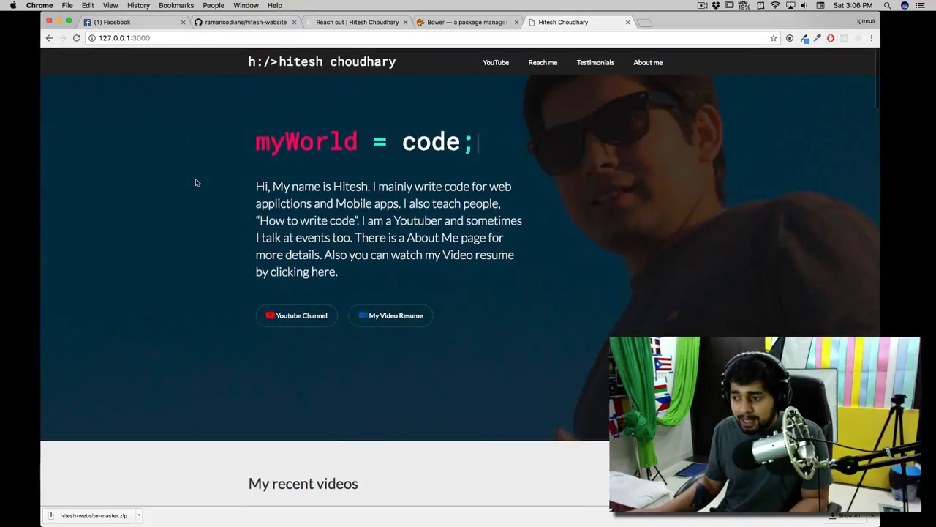
{"action": "scroll", "scroll_direction": "down", "scroll_amount": 3}
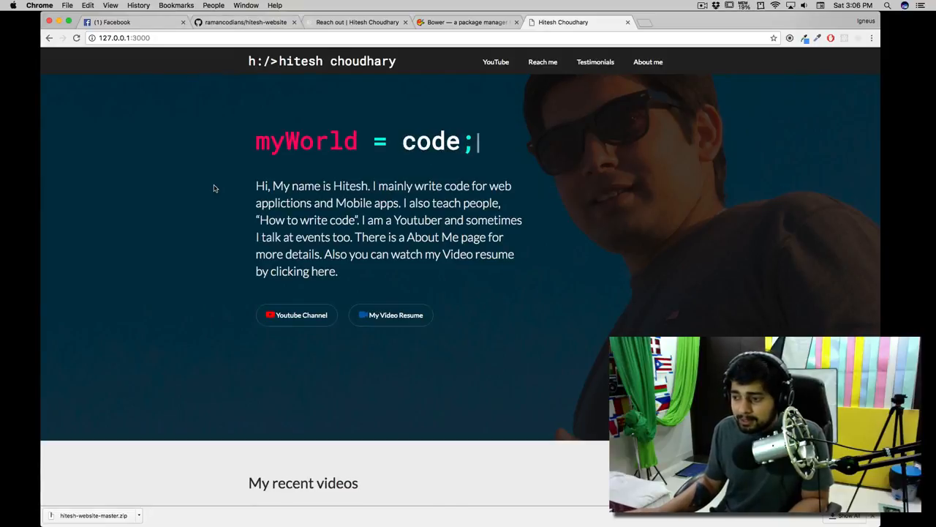
{"action": "scroll", "scroll_direction": "down", "scroll_amount": 3}
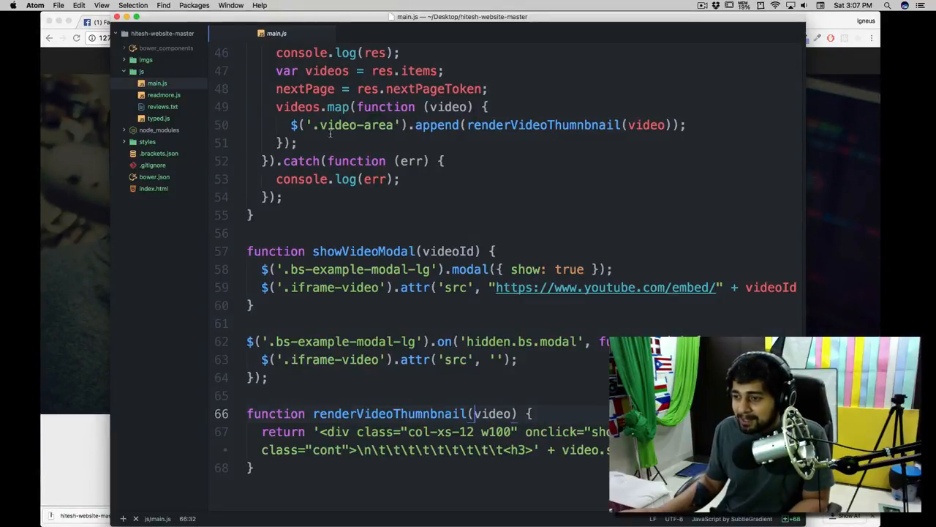
{"action": "left_click", "coordinate": [158, 117]}
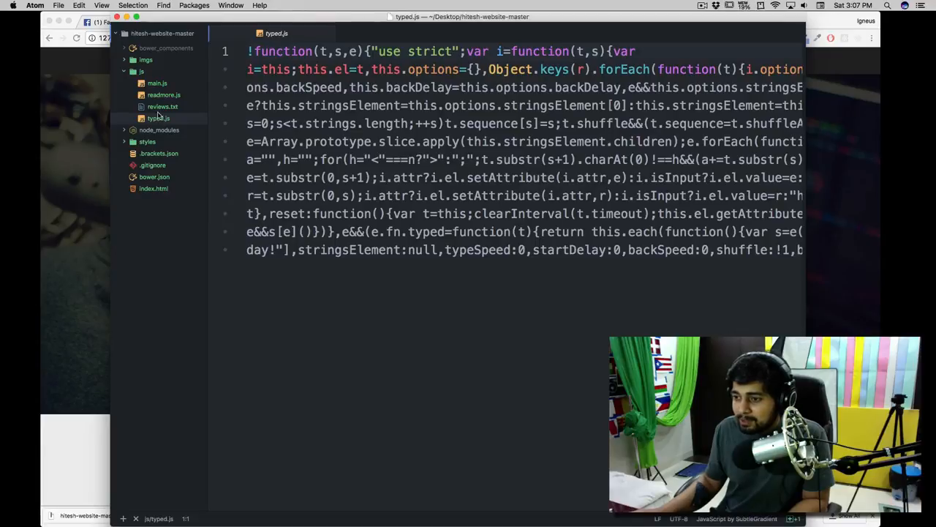
{"action": "left_click", "coordinate": [162, 106]}
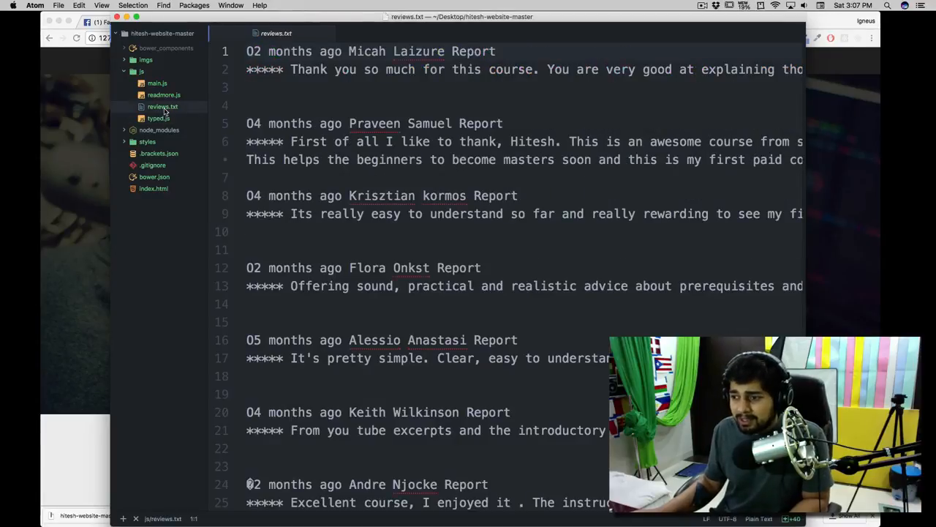
{"action": "left_click", "coordinate": [156, 82]}
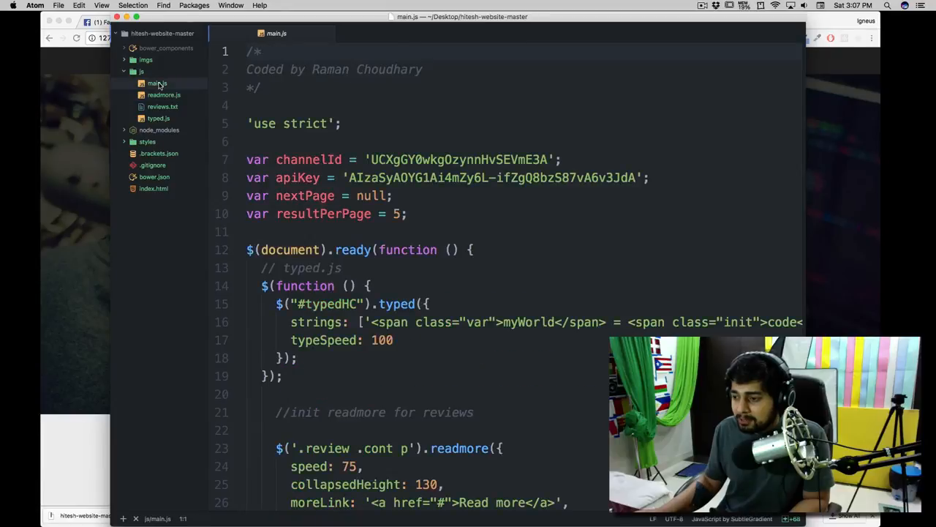
{"action": "scroll", "scroll_direction": "down", "scroll_amount": 3}
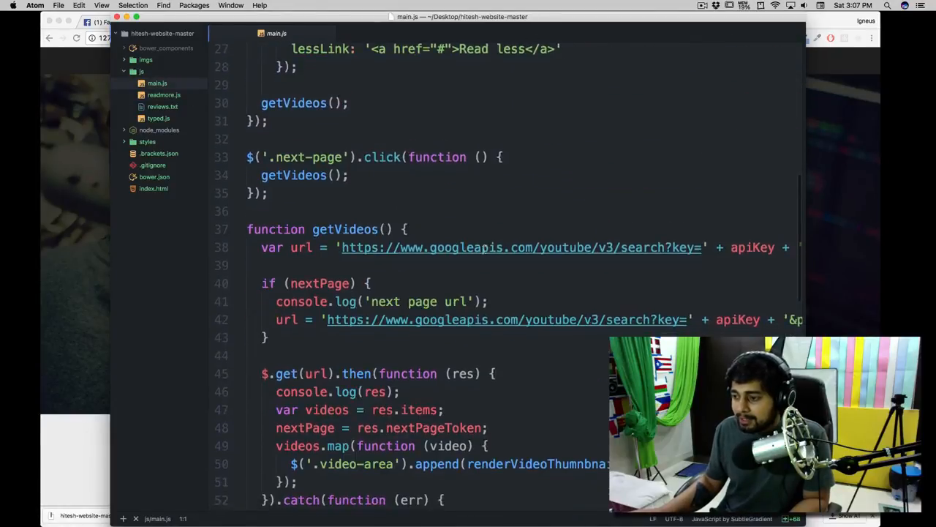
{"action": "scroll", "scroll_direction": "up", "scroll_amount": 3}
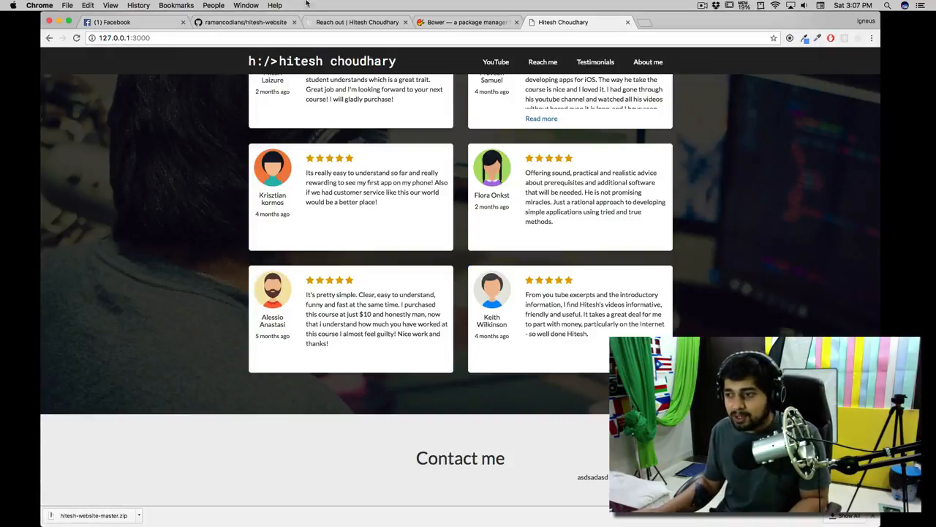
Switch to the ramancodians/hitesh-website GitHub repository page listing its files
{"action": "left_click", "coordinate": [245, 21]}
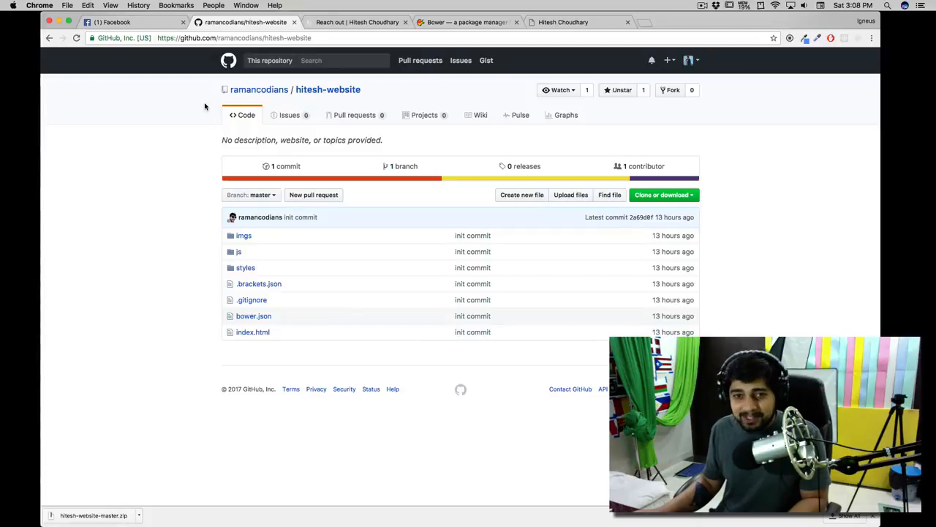
{"action": "mouse_move", "coordinate": [328, 89]}
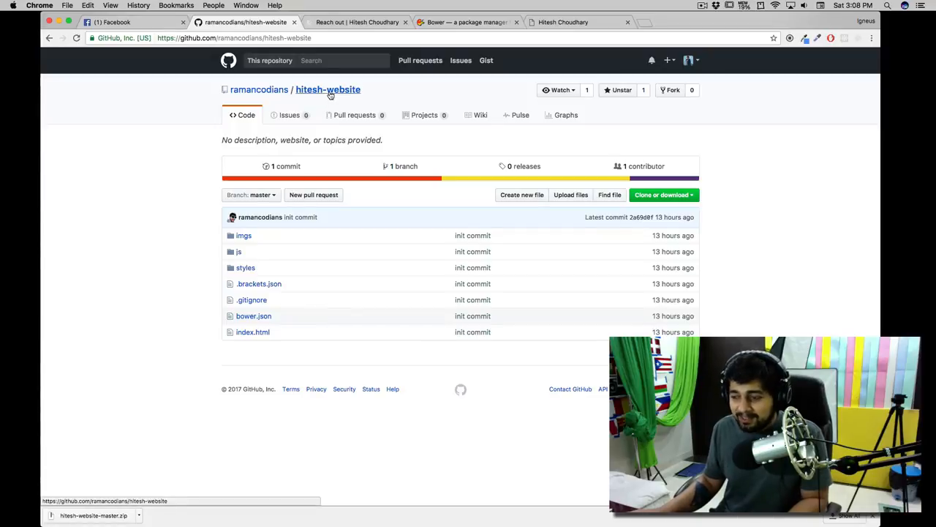
{"action": "mouse_move", "coordinate": [154, 129]}
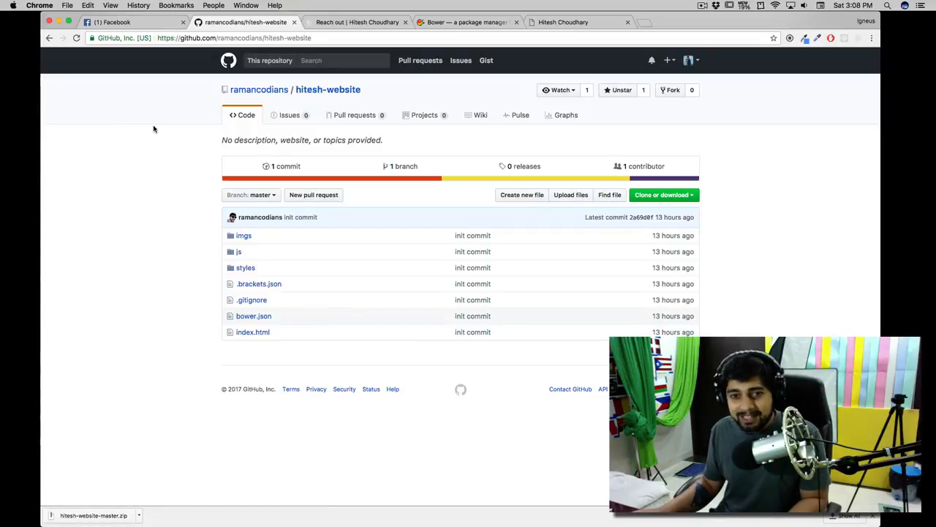